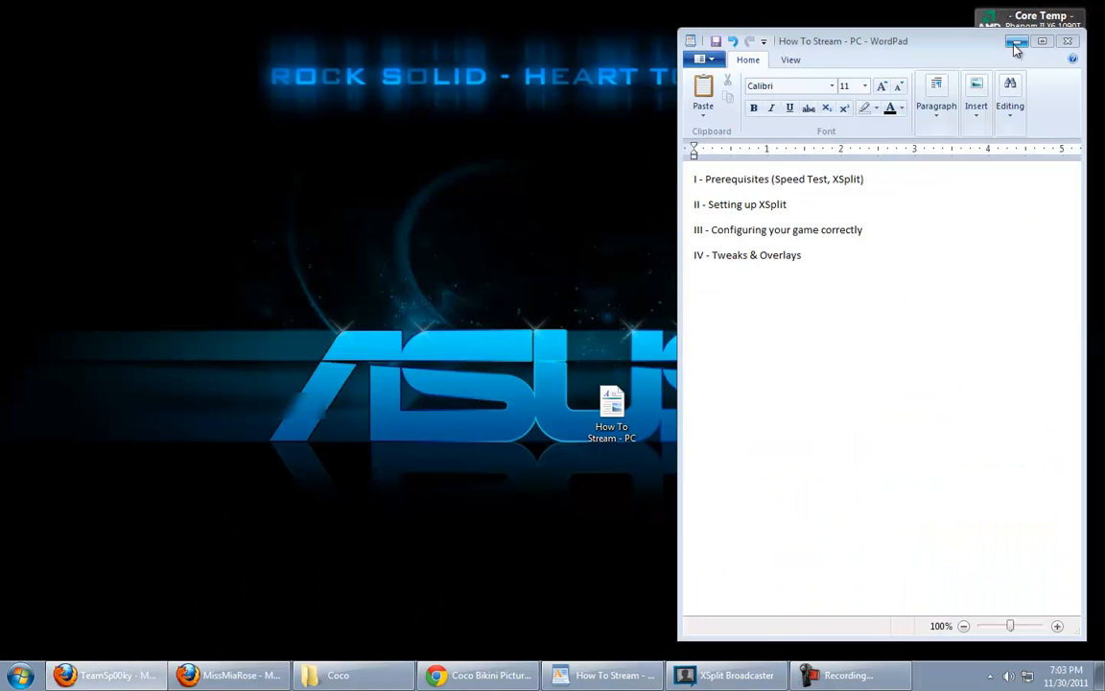
- Minimise the WordPad 'How To Stream - PC' outline to clear the desktop
{"action": "left_click", "coordinate": [1017, 43]}
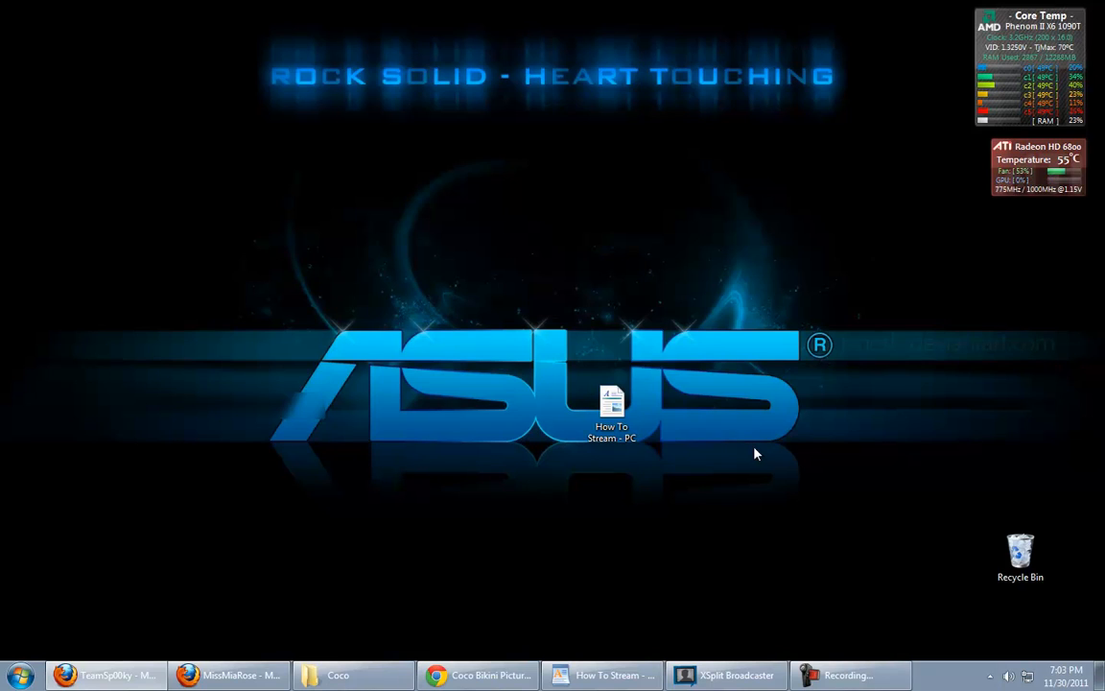
{"action": "mouse_move", "coordinate": [679, 495]}
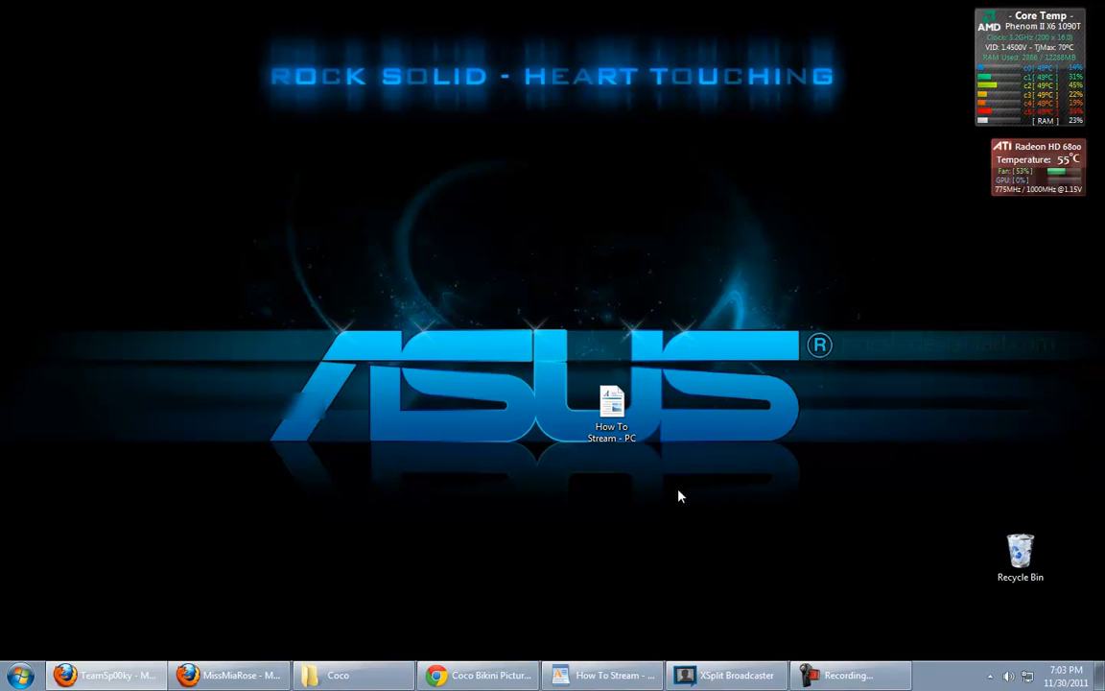
{"action": "mouse_move", "coordinate": [662, 491]}
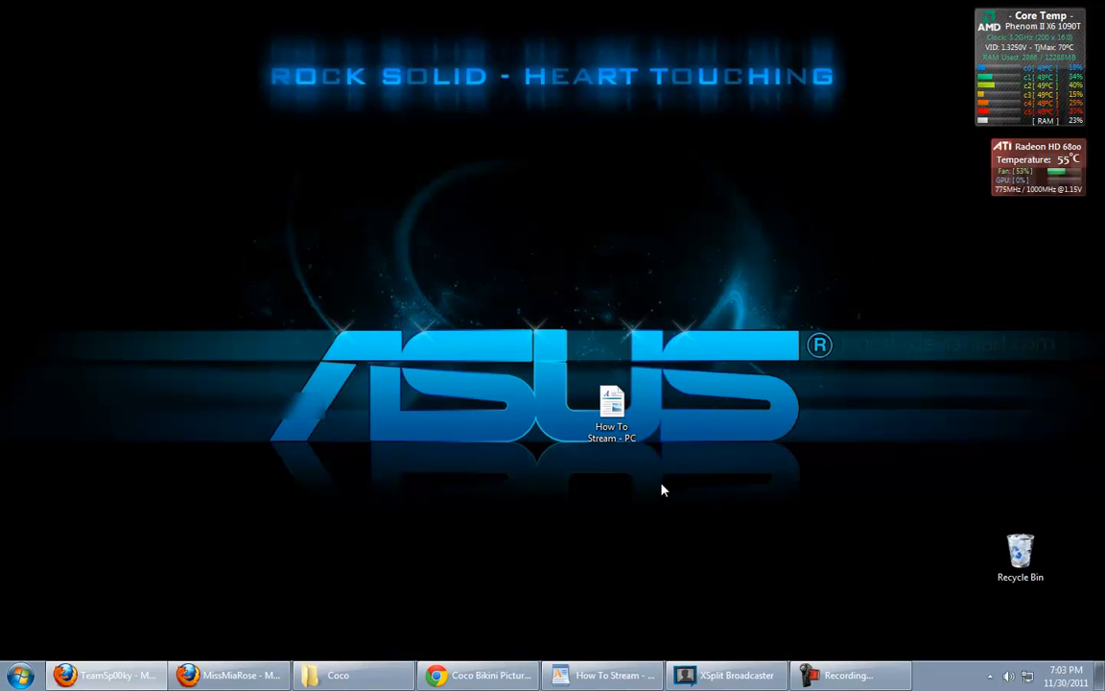
{"action": "mouse_move", "coordinate": [307, 388]}
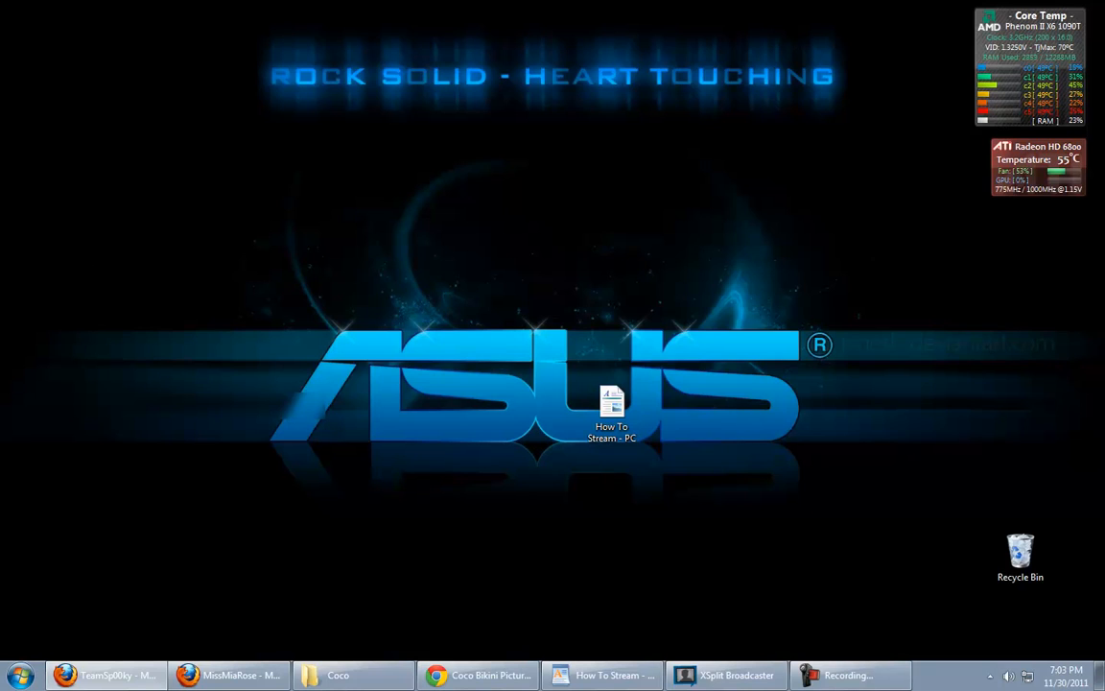
{"action": "mouse_move", "coordinate": [464, 190]}
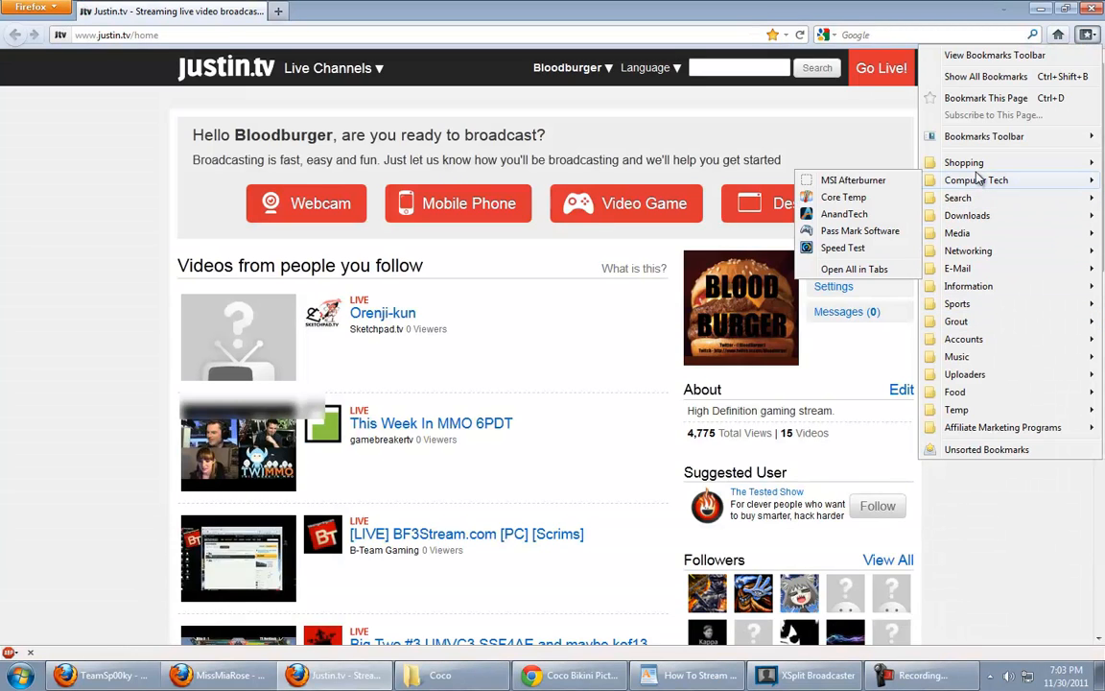
- Run a Speedtest.net test from the bookmark, measuring 12 ms ping, 18.08 Mbps down, 1.99 Mbps up
{"action": "left_click", "coordinate": [842, 248]}
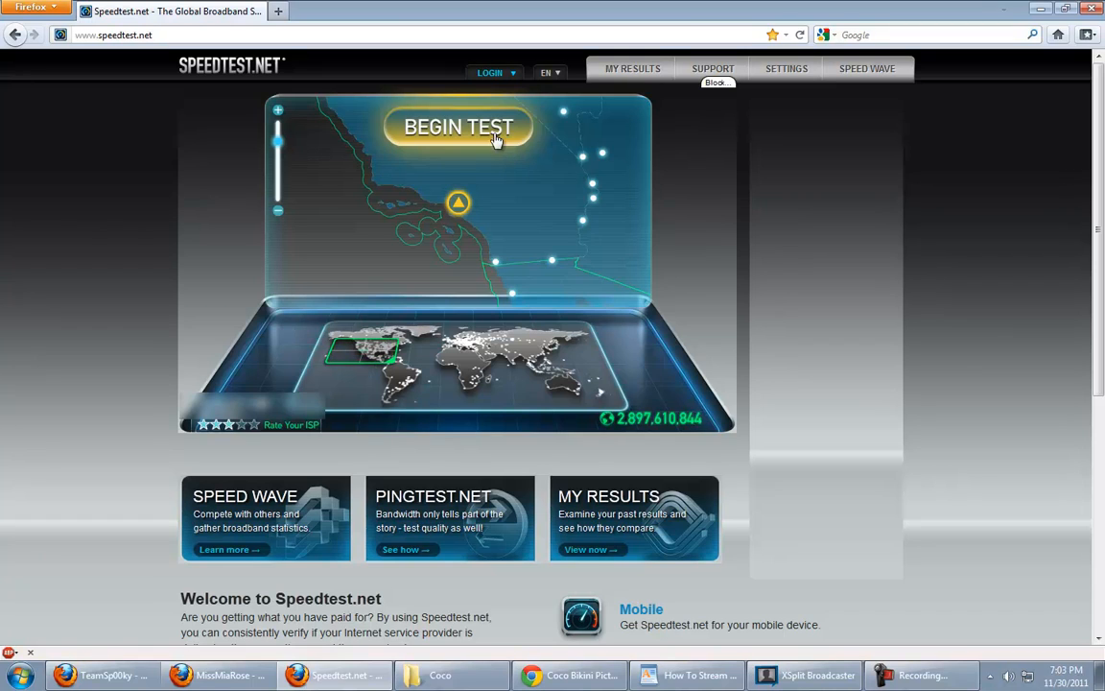
{"action": "left_click", "coordinate": [456, 127]}
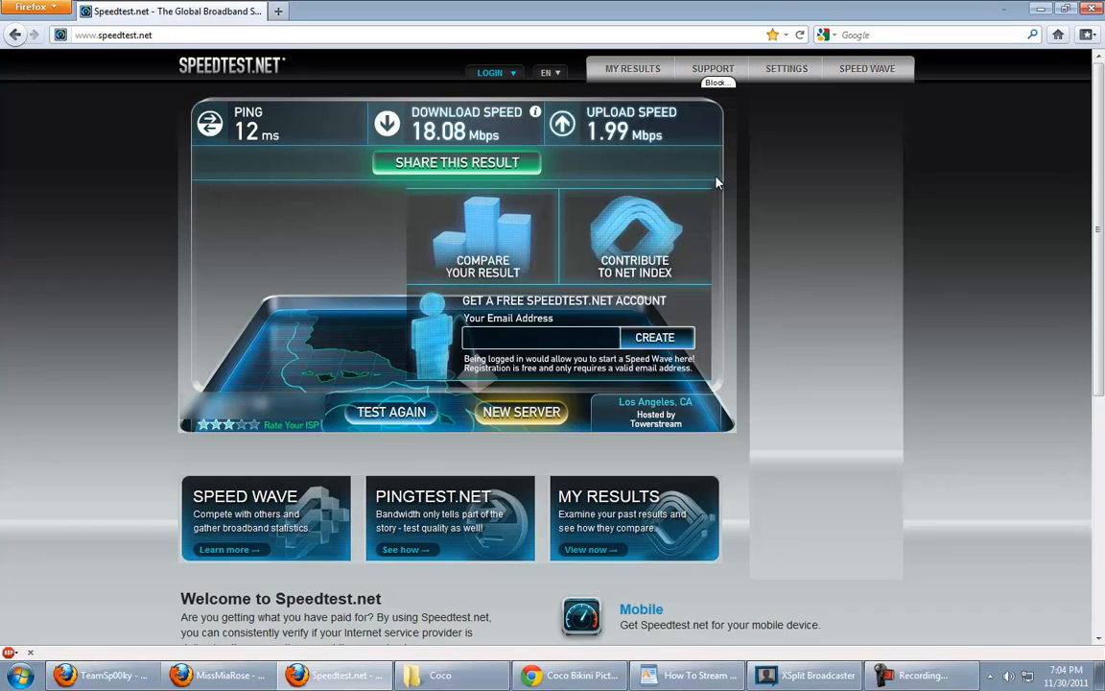
{"action": "mouse_move", "coordinate": [892, 121]}
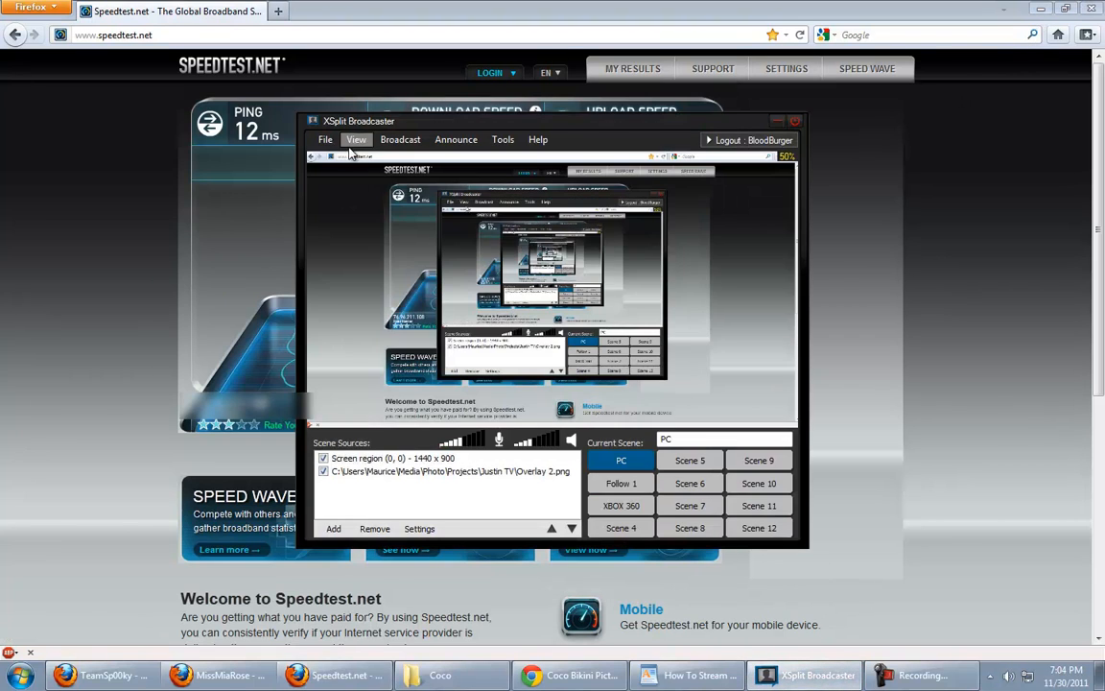
{"action": "left_click", "coordinate": [537, 138]}
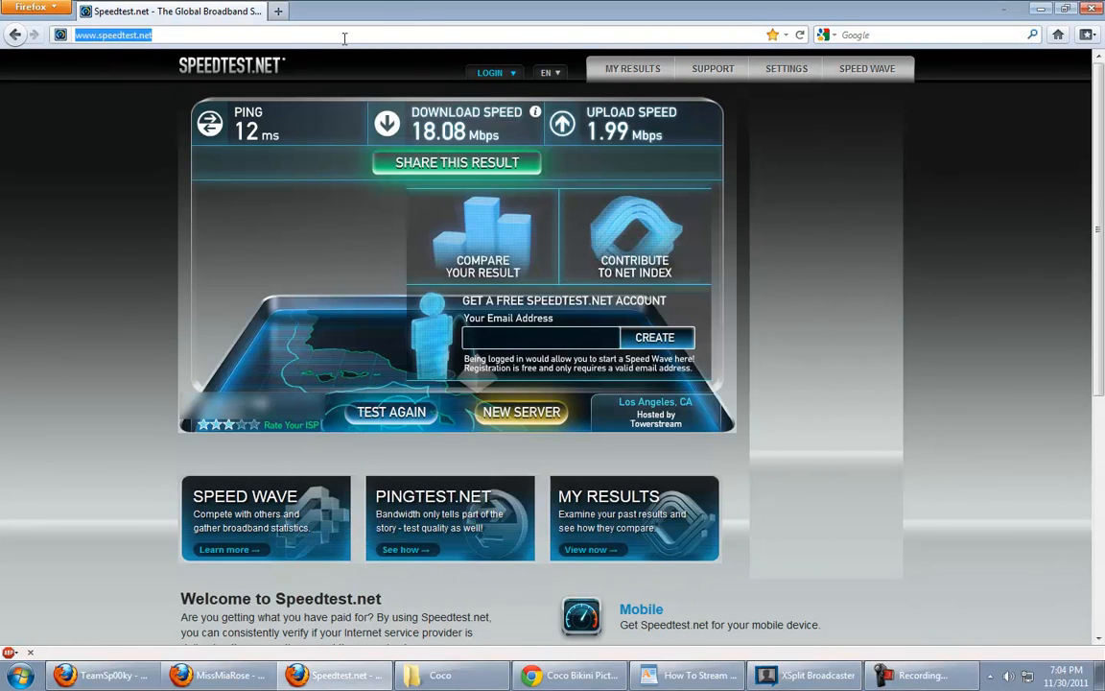
{"action": "type", "text": "www.google.c"}
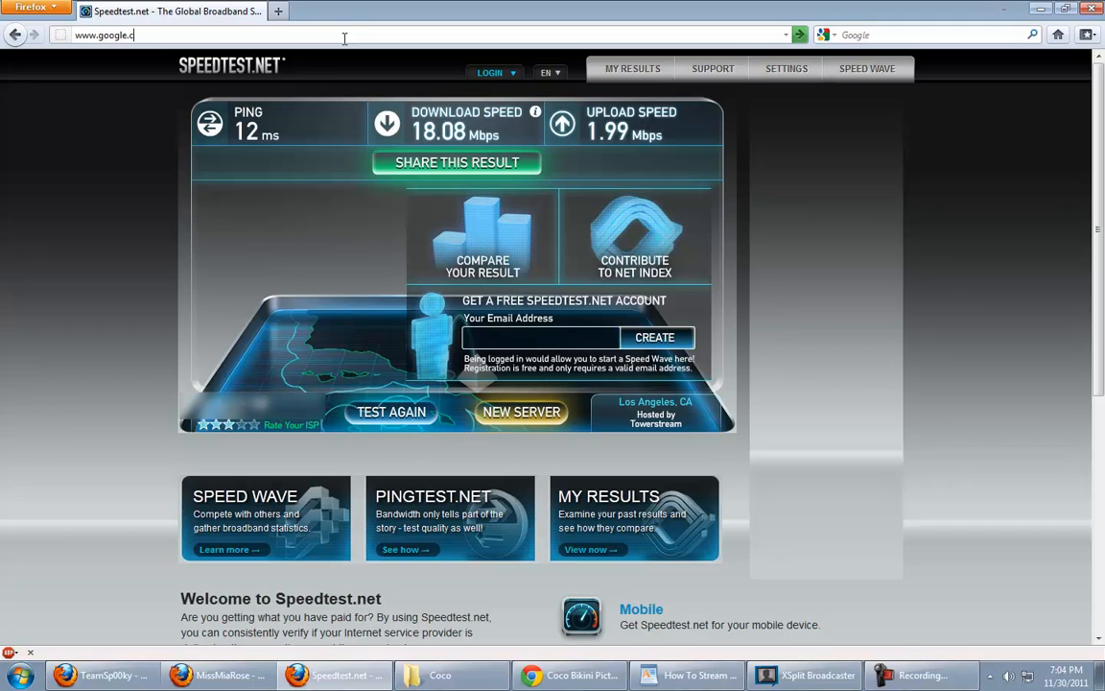
{"action": "type", "text": "x"}
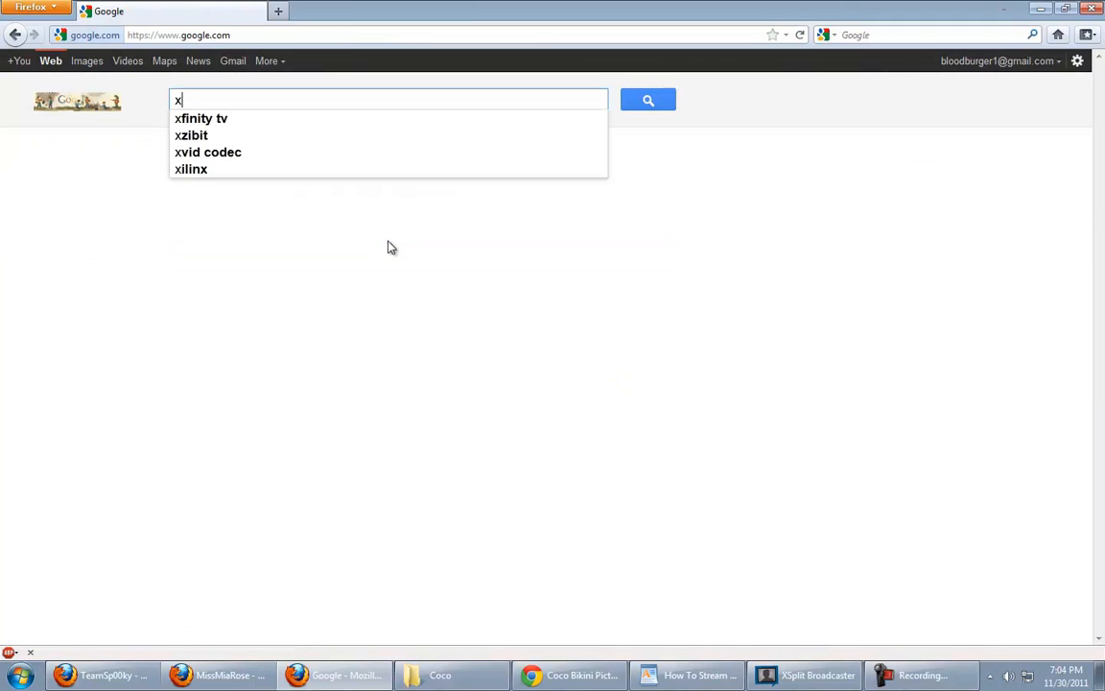
{"action": "type", "text": "split"}
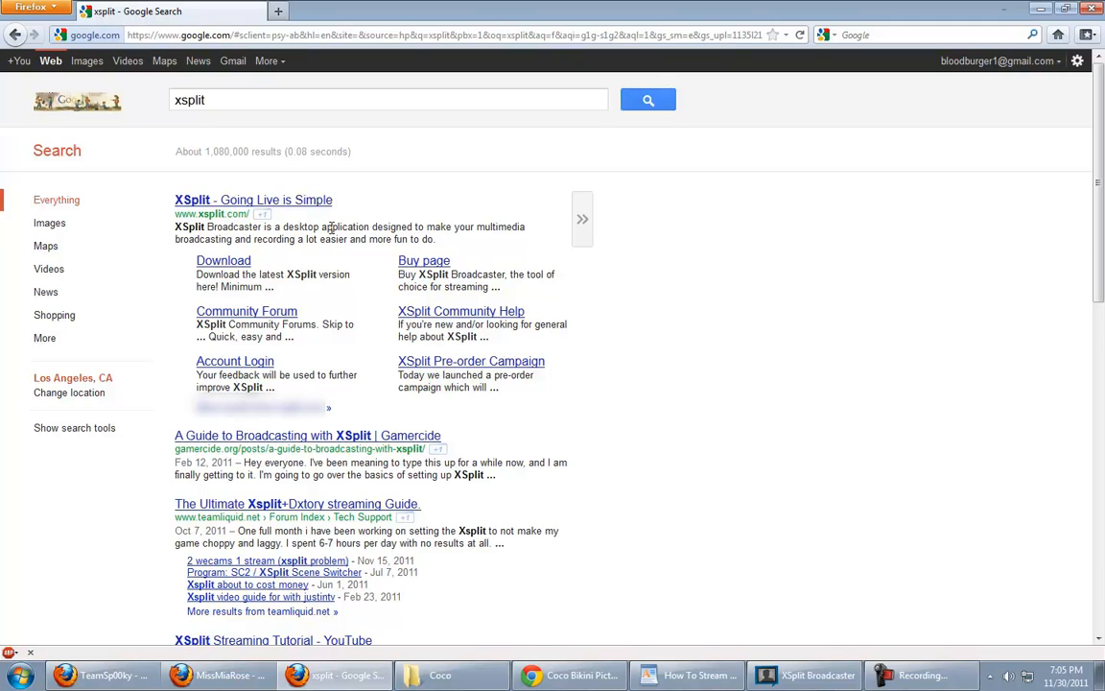
{"action": "mouse_move", "coordinate": [352, 252]}
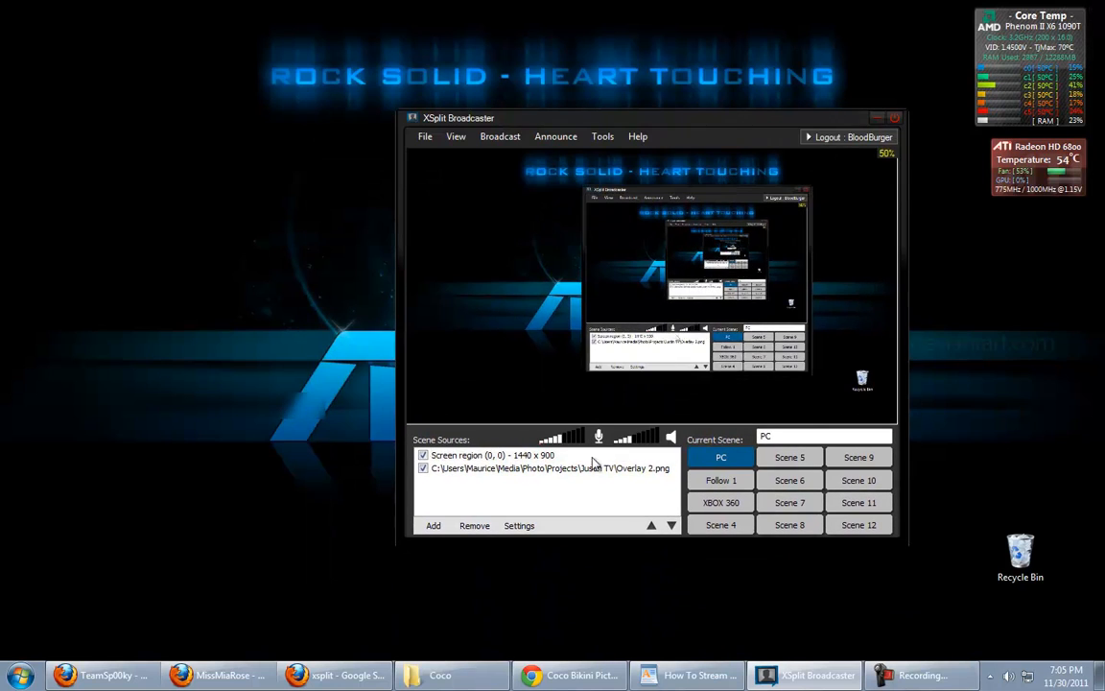
- Switch through Scene 4, PC, Follow 1 and XBOX 360 scenes, ending back on empty Scene 4
{"action": "left_click", "coordinate": [721, 526]}
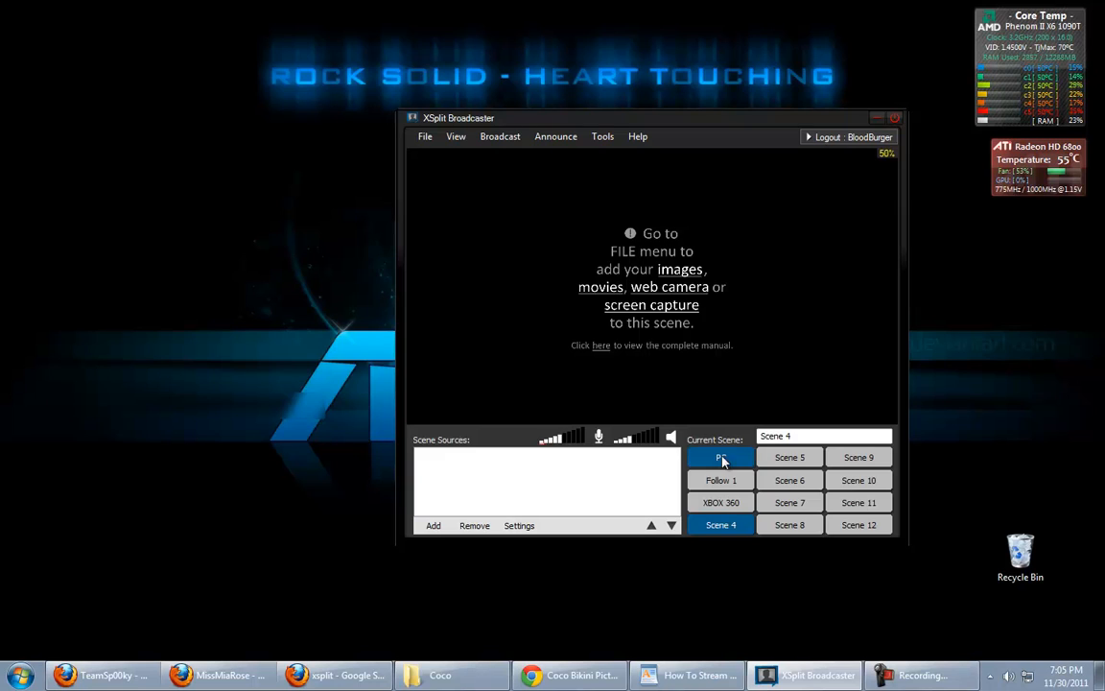
{"action": "left_click", "coordinate": [722, 457]}
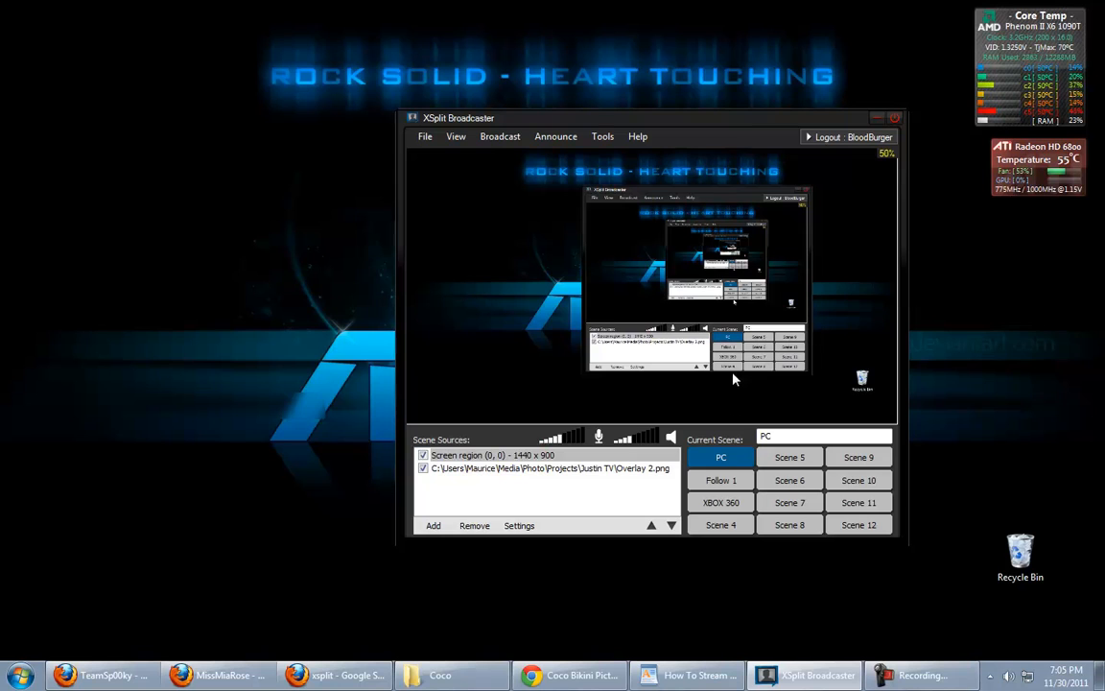
{"action": "left_click", "coordinate": [722, 479]}
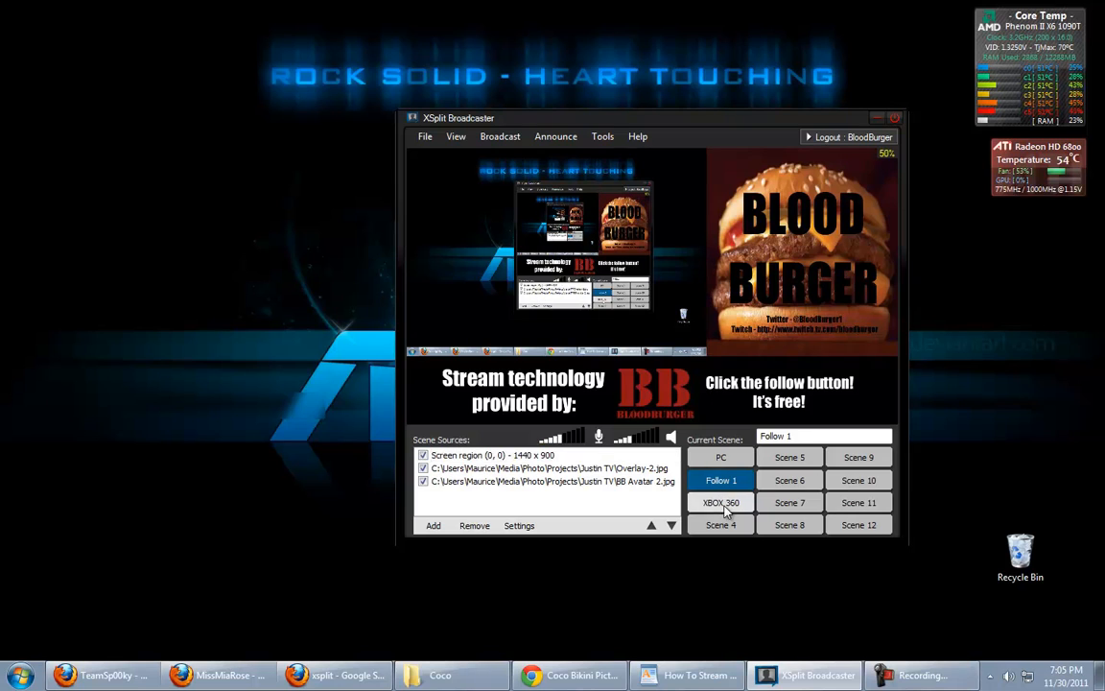
{"action": "left_click", "coordinate": [721, 502]}
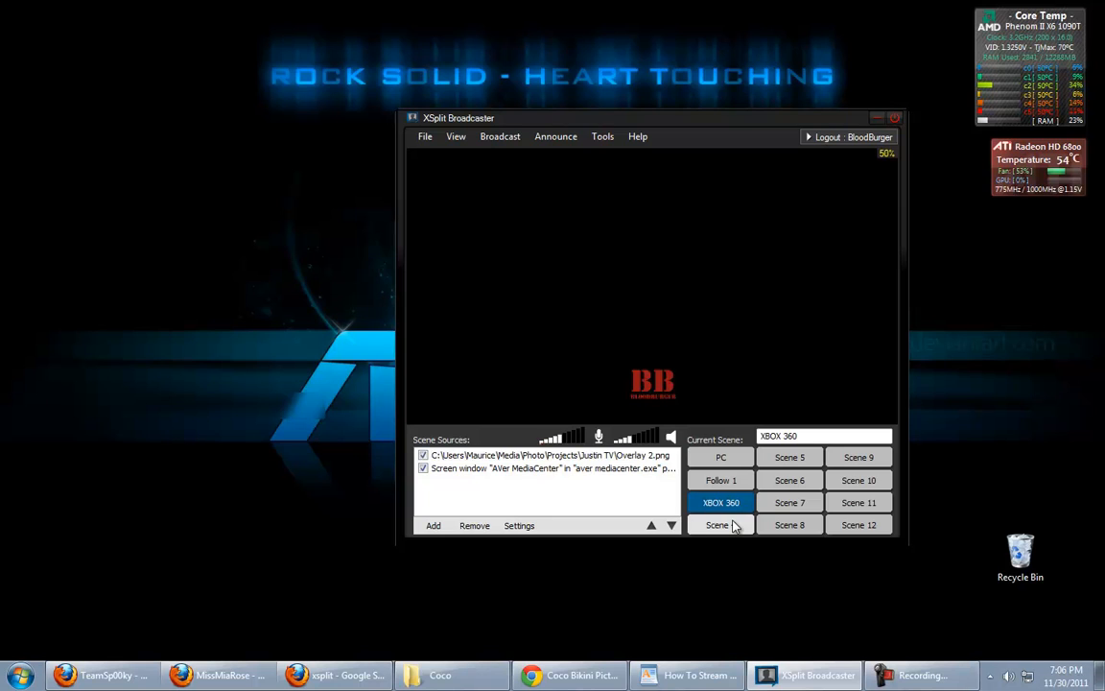
{"action": "left_click", "coordinate": [718, 526]}
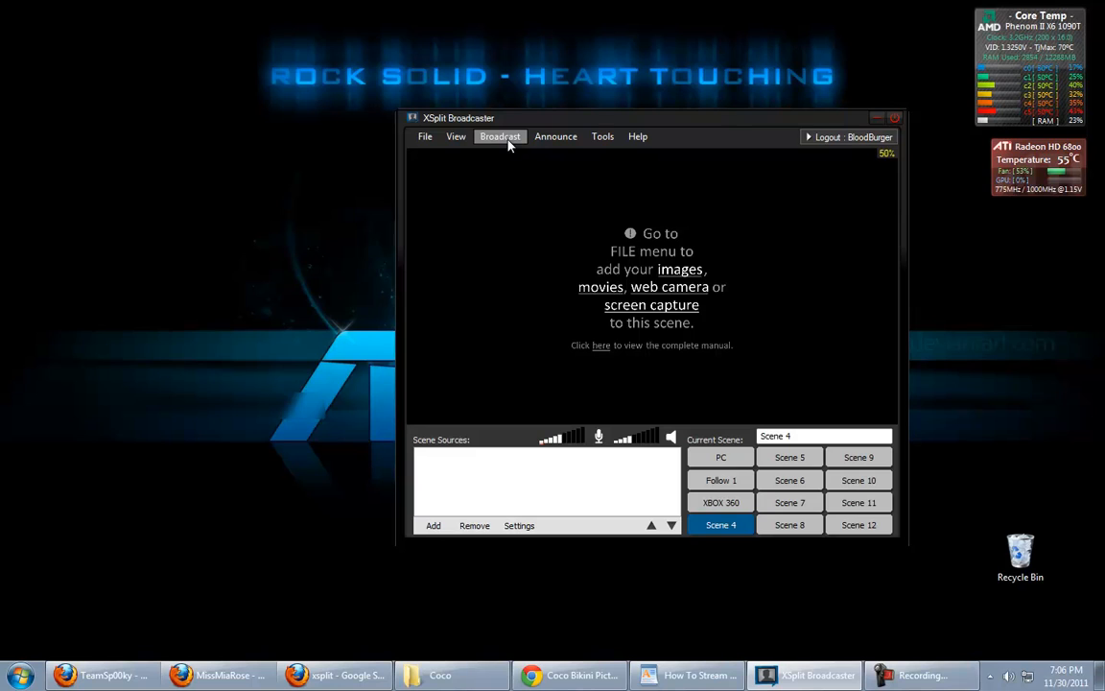
- Add a new Own3D streaming channel from Broadcast > Edit channels
{"action": "left_click", "coordinate": [499, 137]}
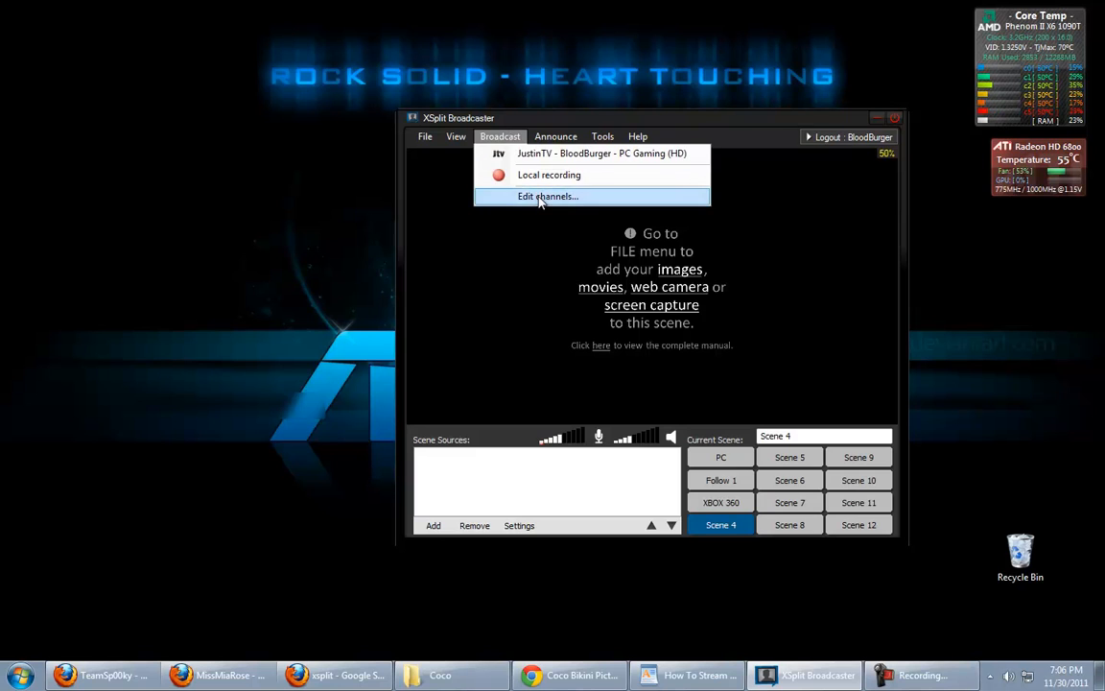
{"action": "left_click", "coordinate": [549, 196]}
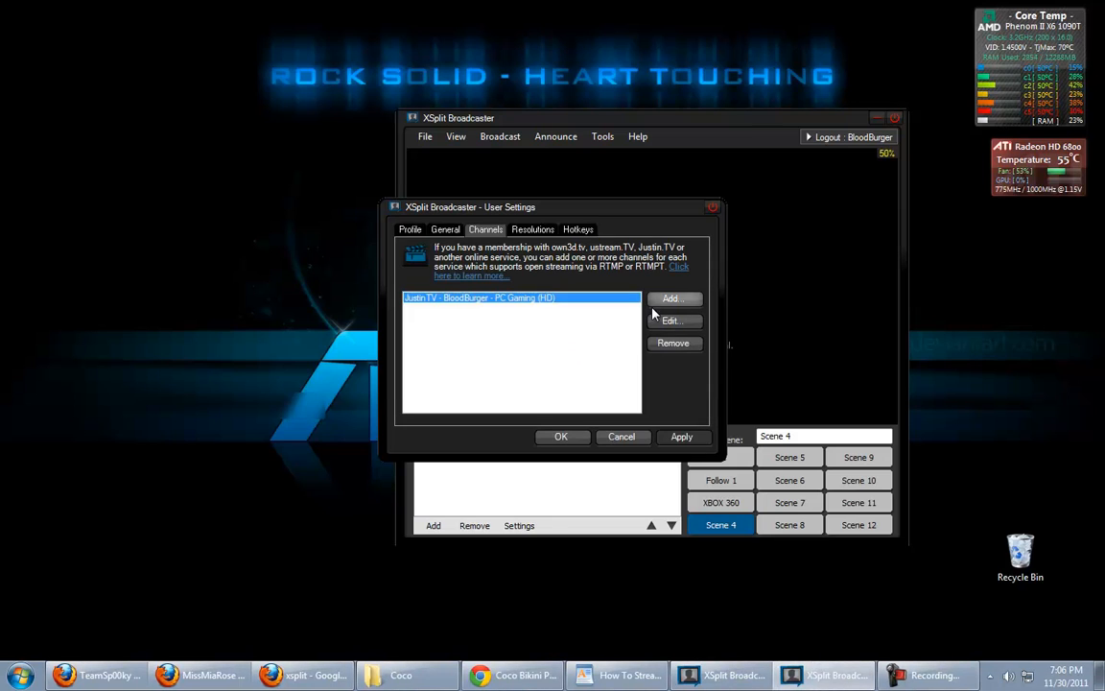
{"action": "left_click", "coordinate": [672, 299]}
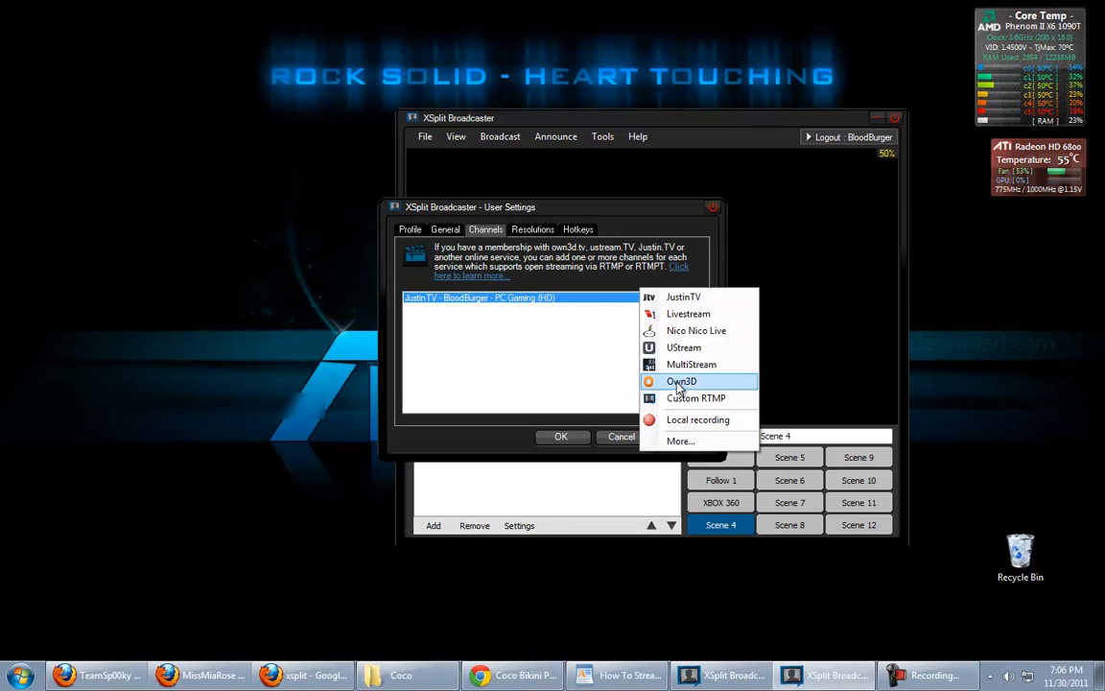
{"action": "left_click", "coordinate": [681, 380]}
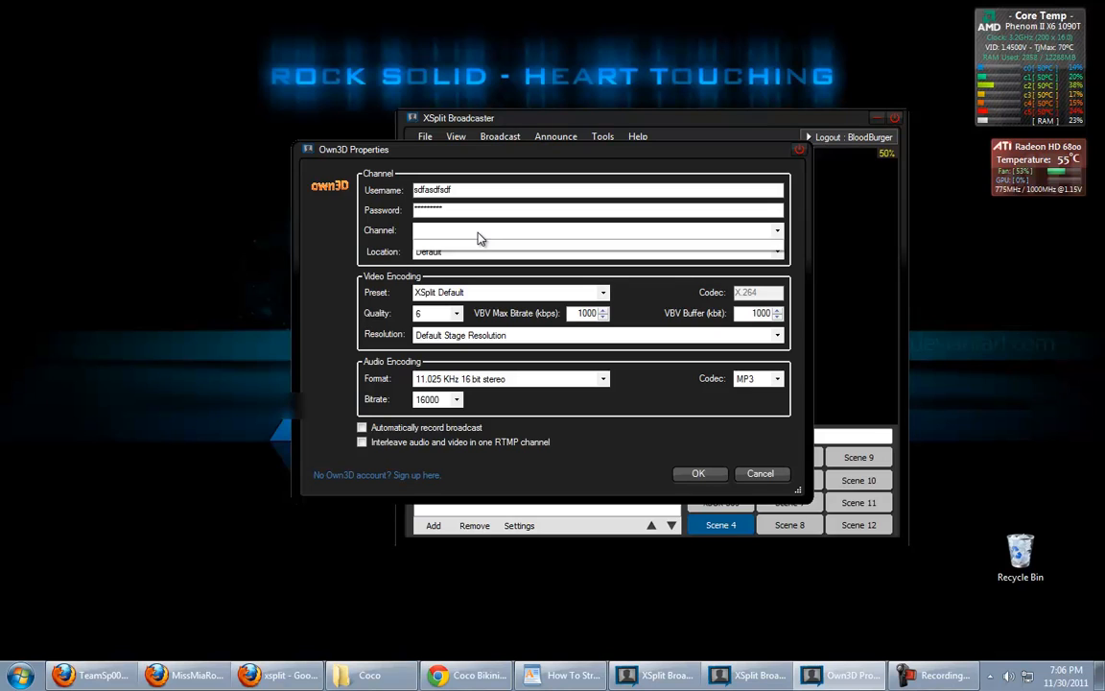
{"action": "mouse_move", "coordinate": [487, 234]}
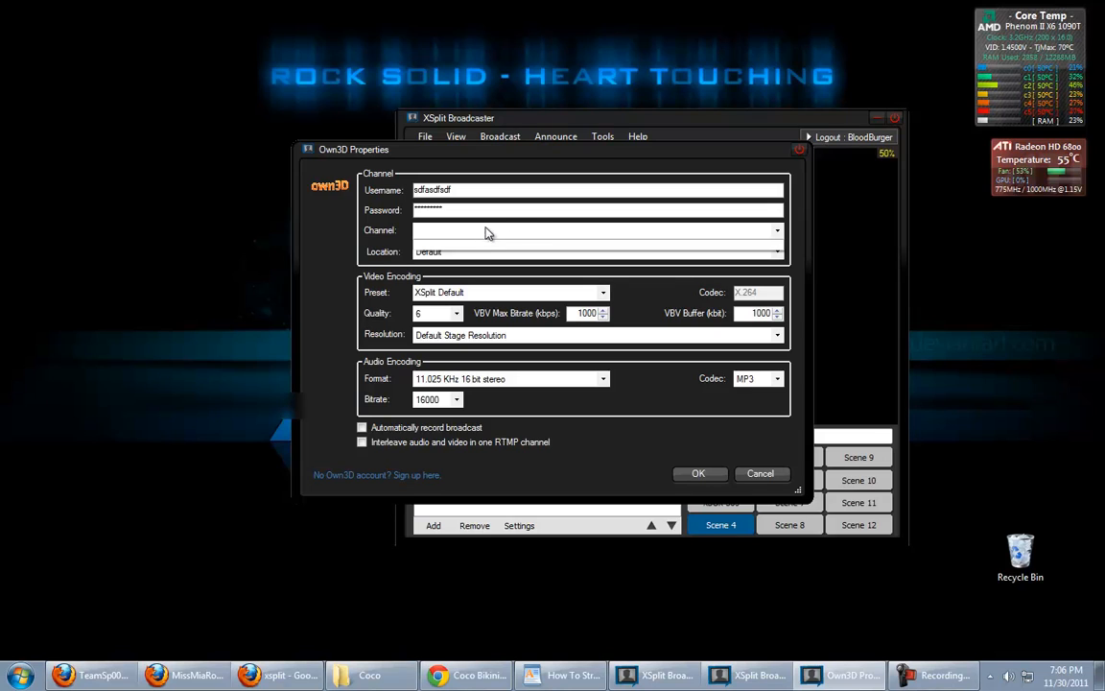
- Select the Own3D channel and server location fields in its properties
{"action": "left_click", "coordinate": [595, 230]}
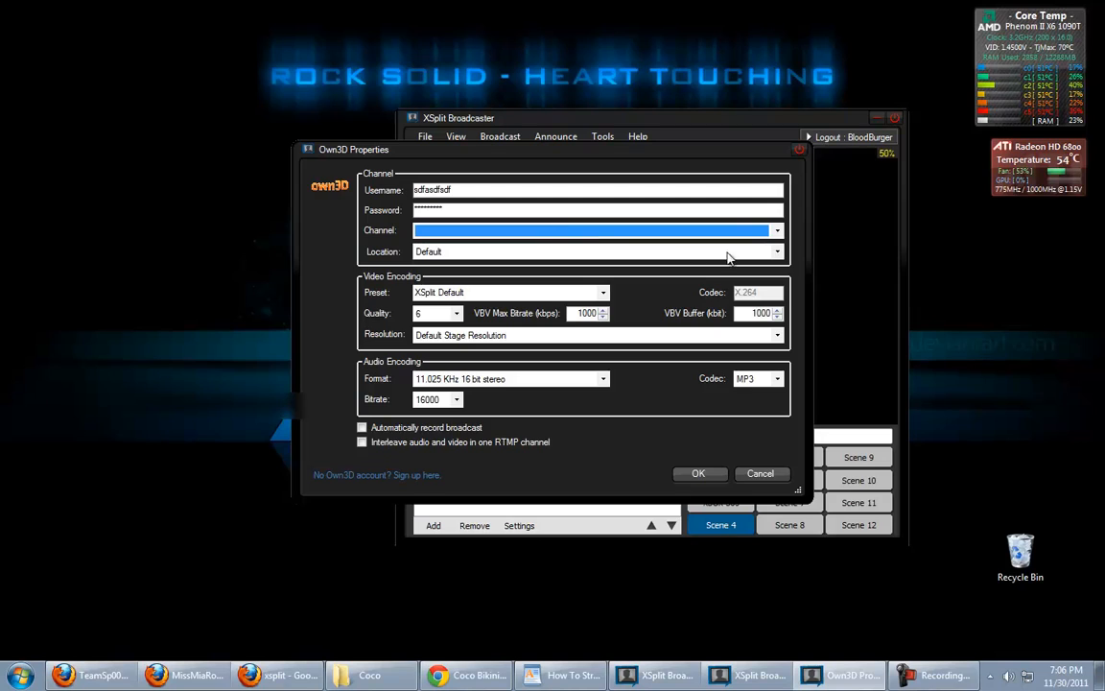
{"action": "left_click", "coordinate": [777, 252]}
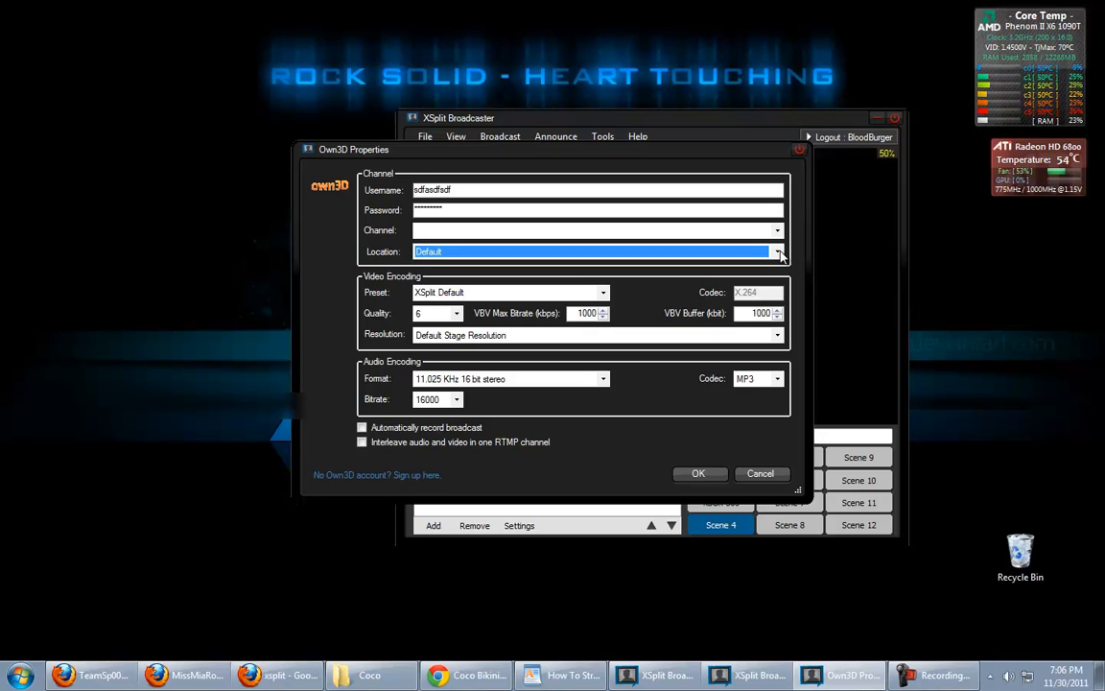
{"action": "mouse_move", "coordinate": [653, 319]}
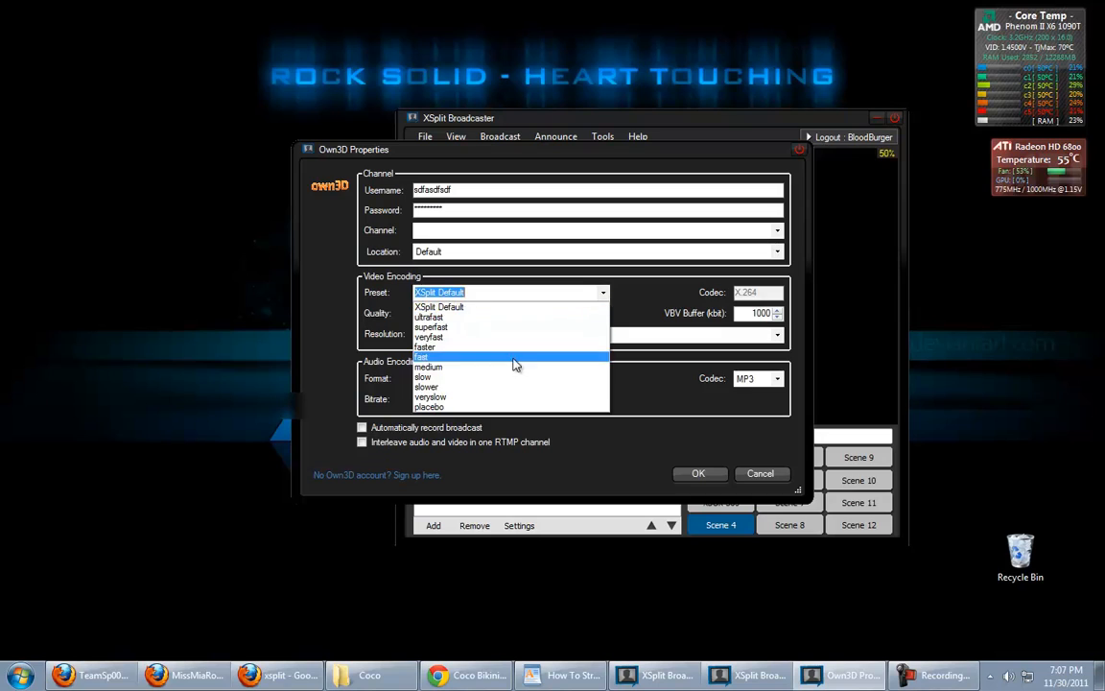
{"action": "mouse_move", "coordinate": [471, 367]}
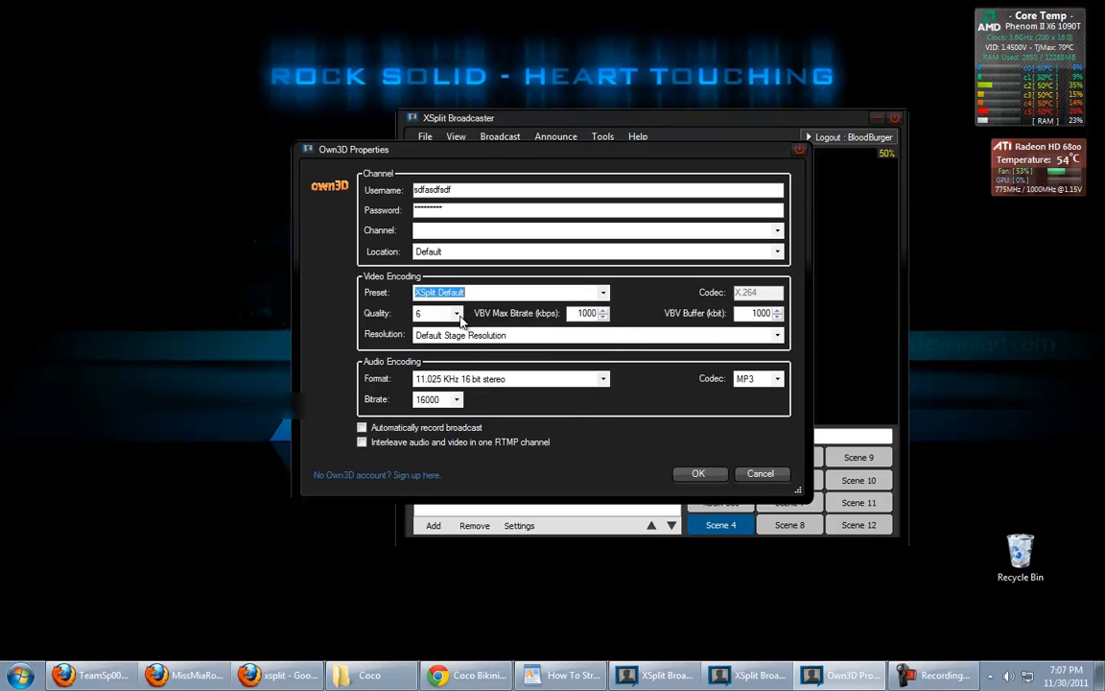
- Set Own3D video quality to 10 and VBV max bitrate and buffer to 1500 kbps
{"action": "left_click", "coordinate": [457, 315]}
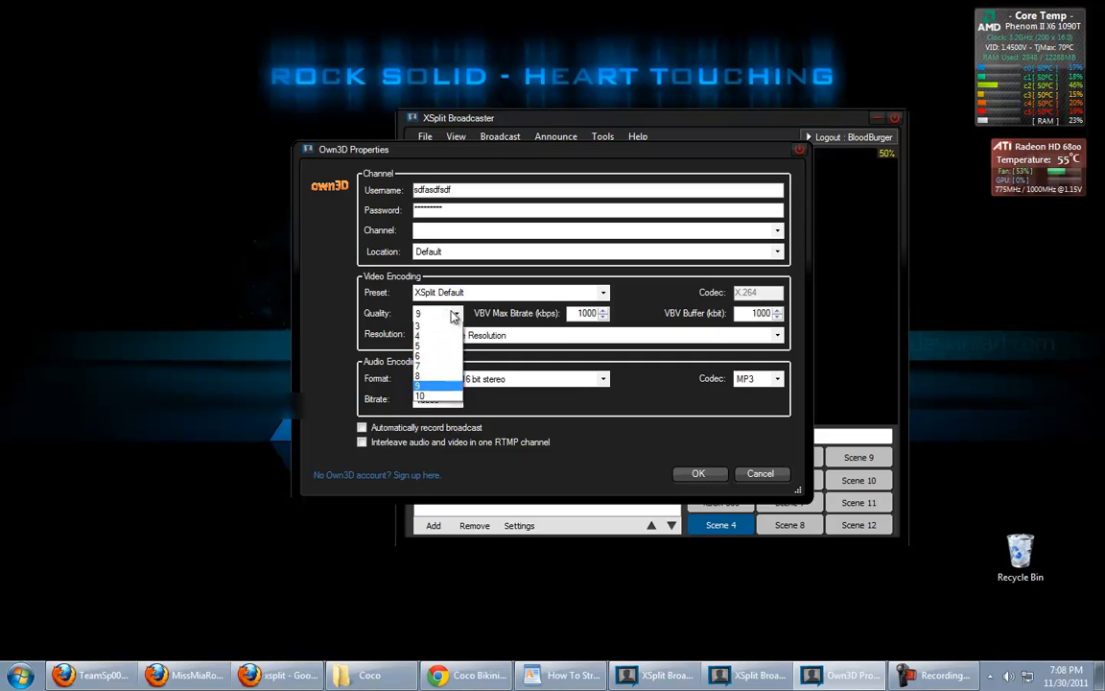
{"action": "left_click", "coordinate": [419, 395]}
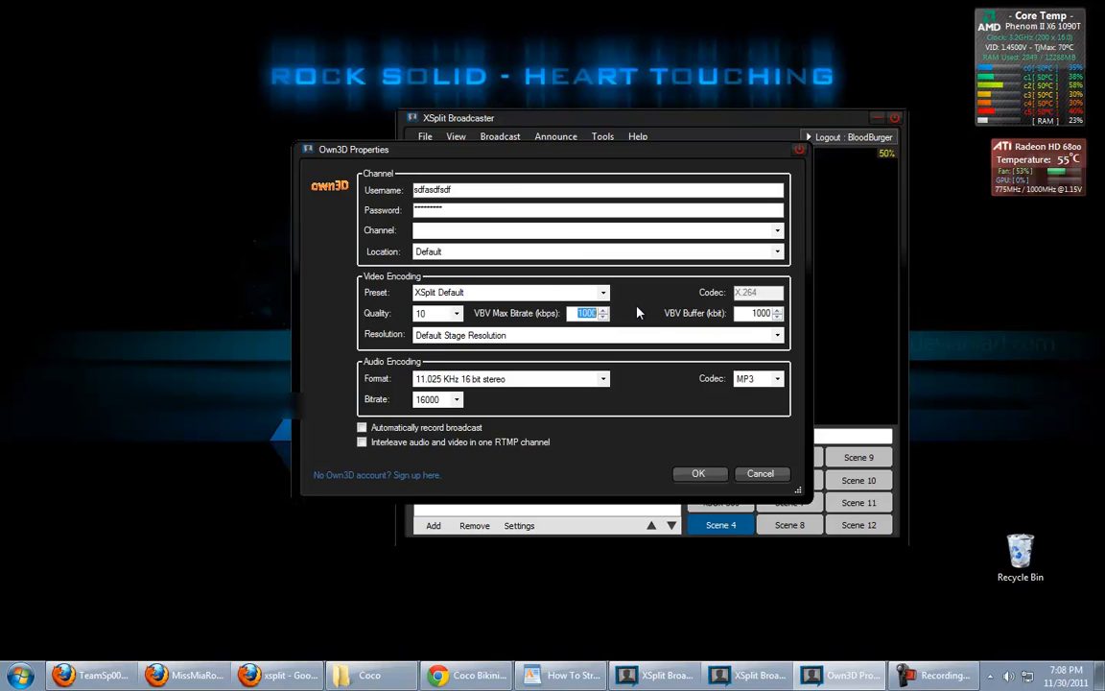
{"action": "mouse_move", "coordinate": [656, 319]}
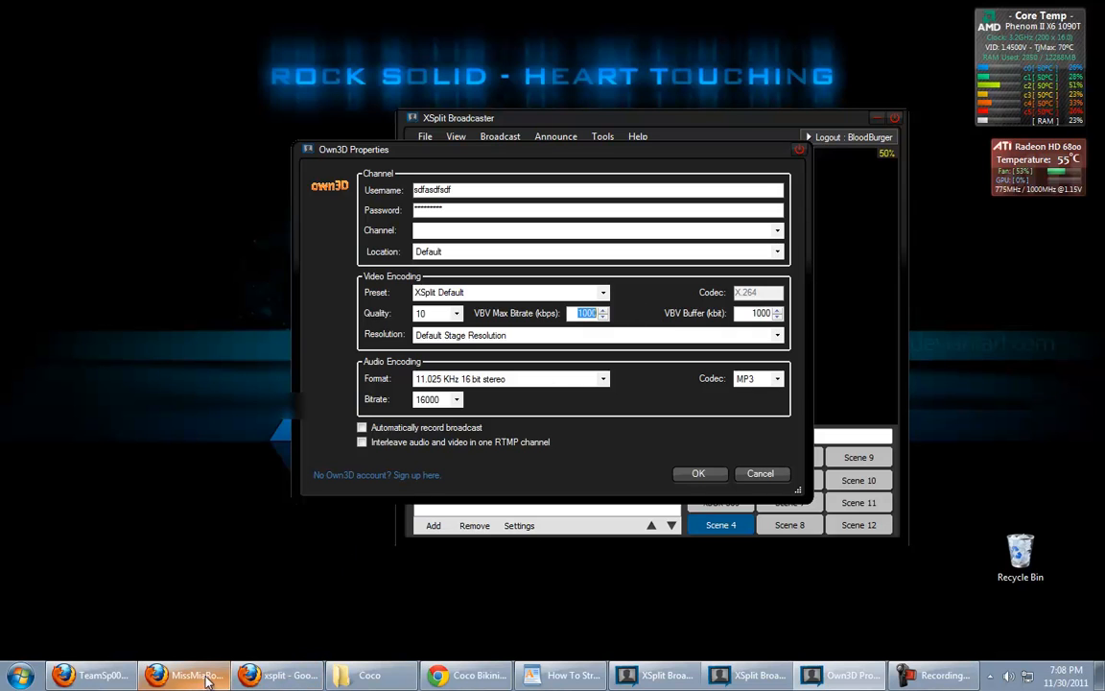
{"action": "left_click", "coordinate": [276, 675]}
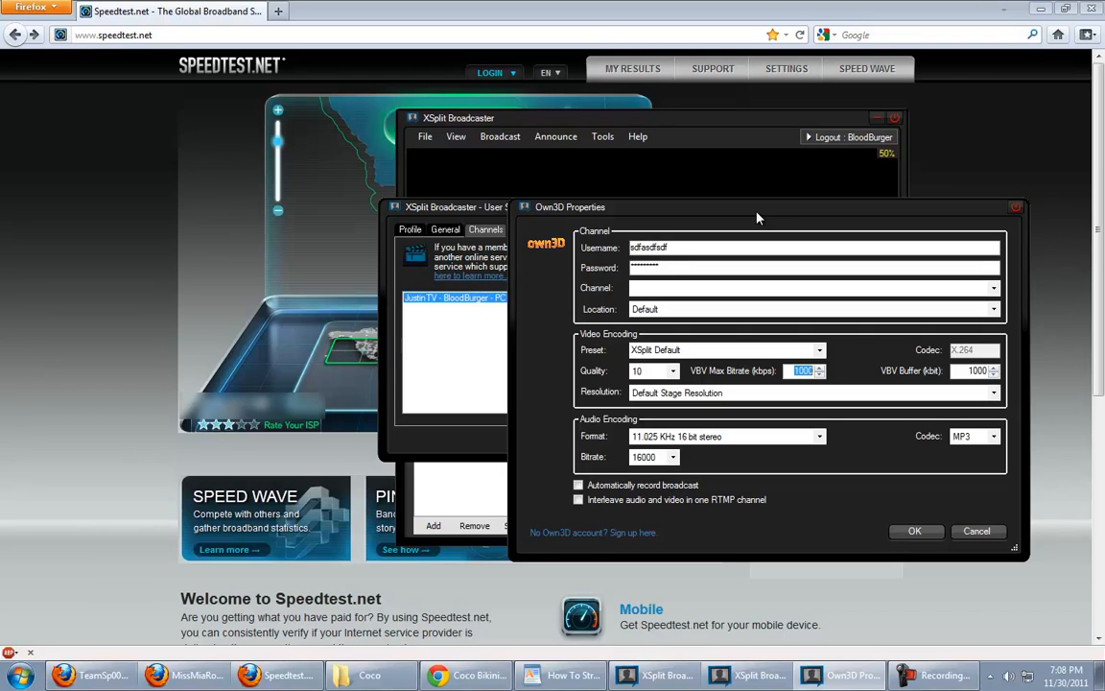
{"action": "mouse_move", "coordinate": [821, 373]}
{"action": "type", "text": "1500"}
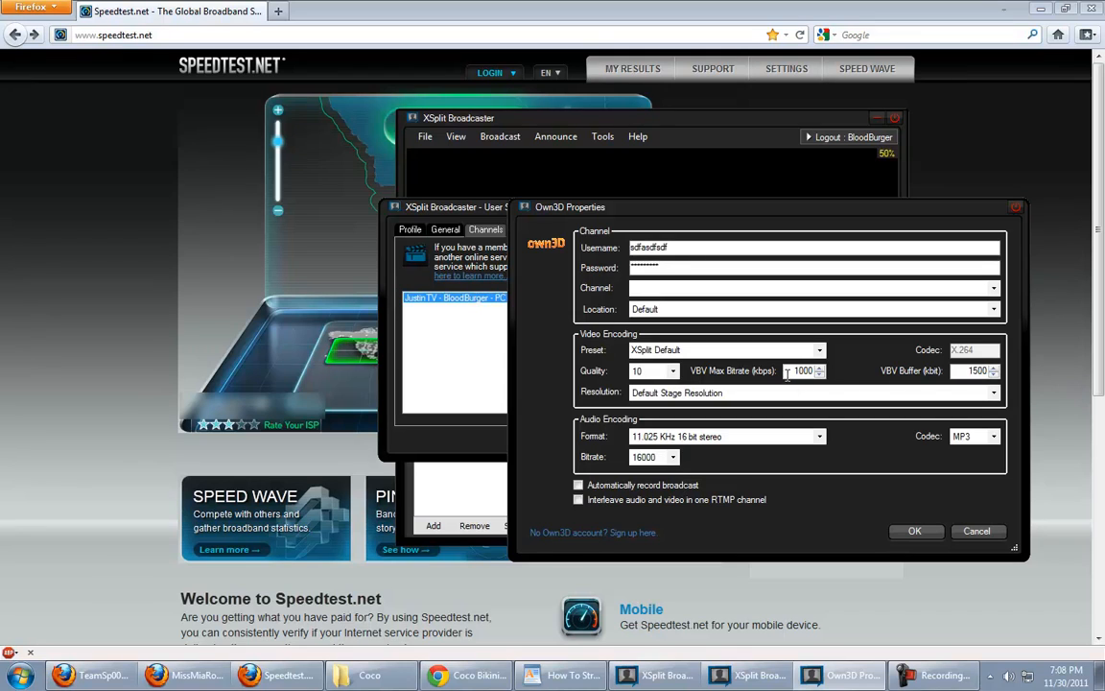
{"action": "triple_click", "coordinate": [804, 370]}
{"action": "type", "text": "1500"}
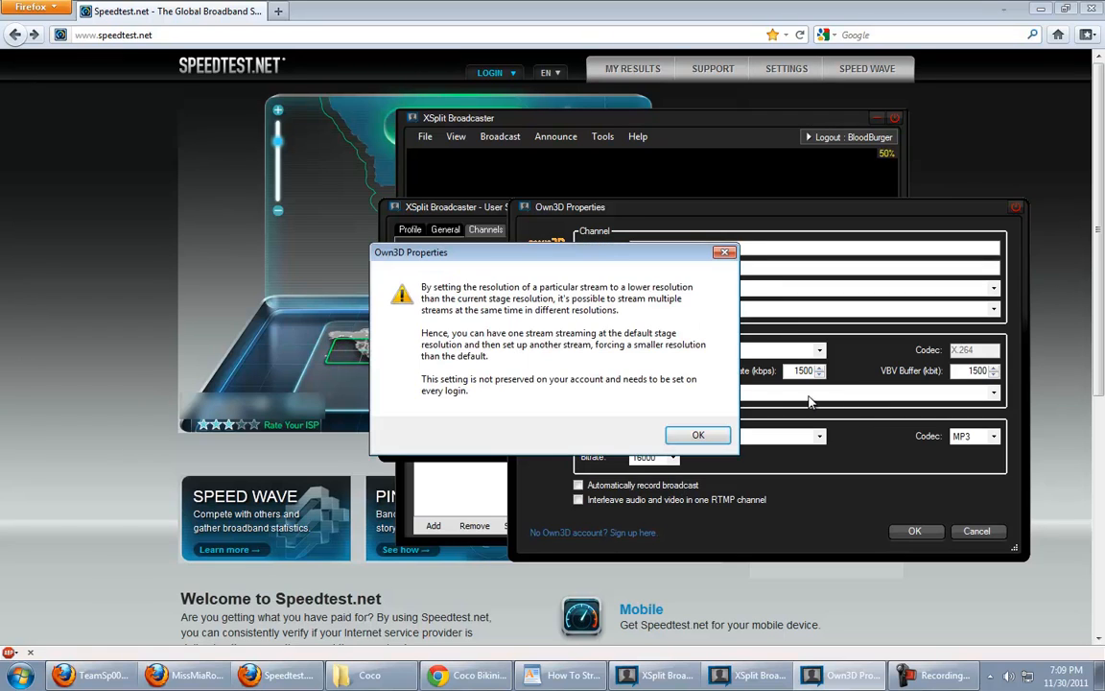
- Keep default stage resolution and set audio to 44.100 KHz 16 bit stereo with a higher bitrate
{"action": "left_click", "coordinate": [699, 434]}
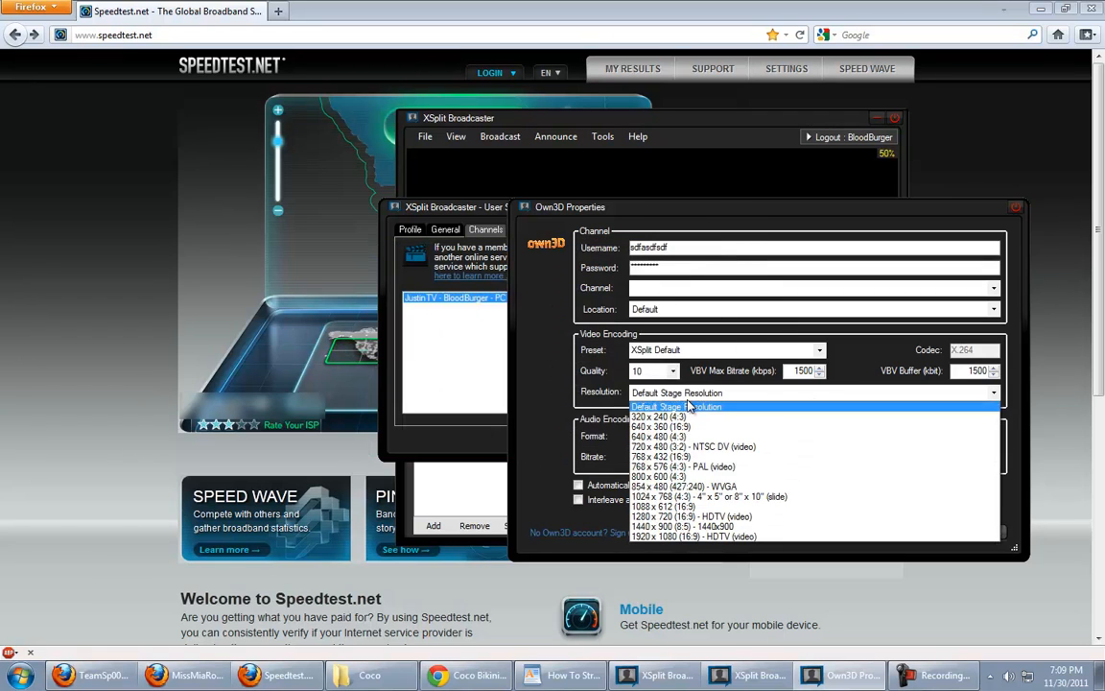
{"action": "left_click", "coordinate": [675, 407]}
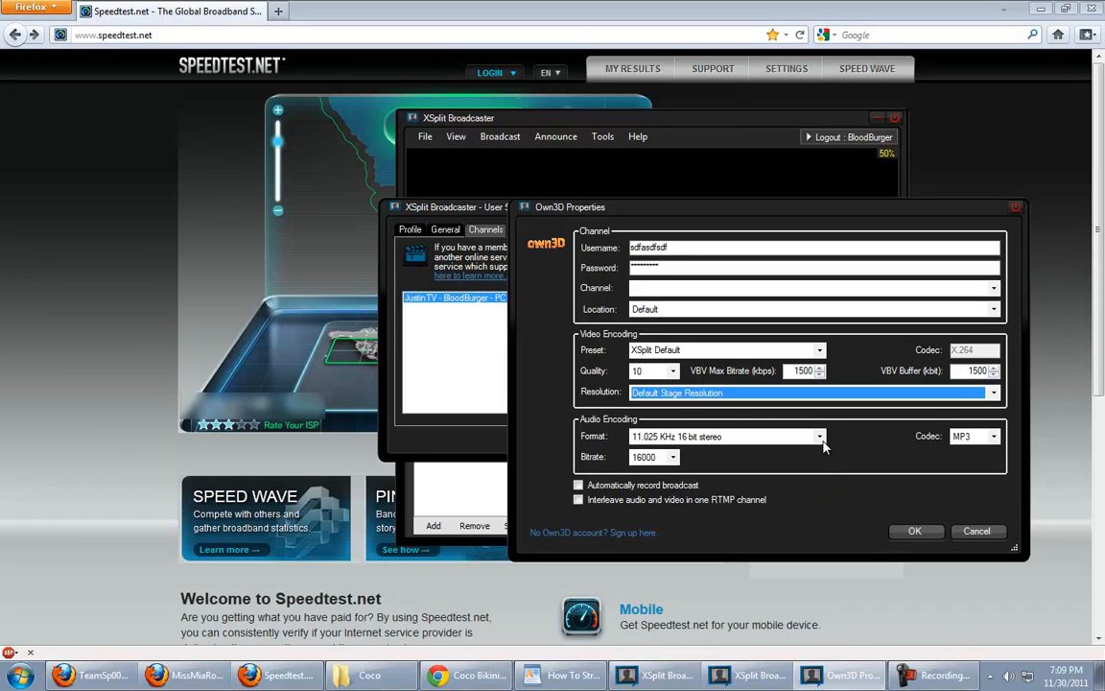
{"action": "left_click", "coordinate": [821, 438]}
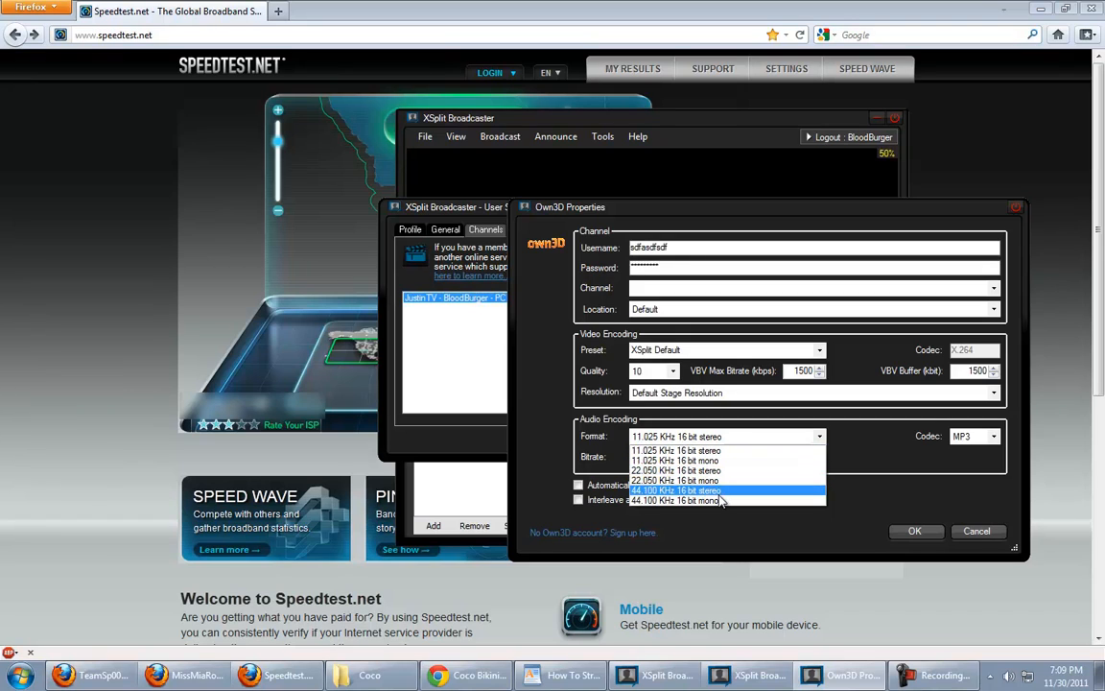
{"action": "left_click", "coordinate": [675, 491]}
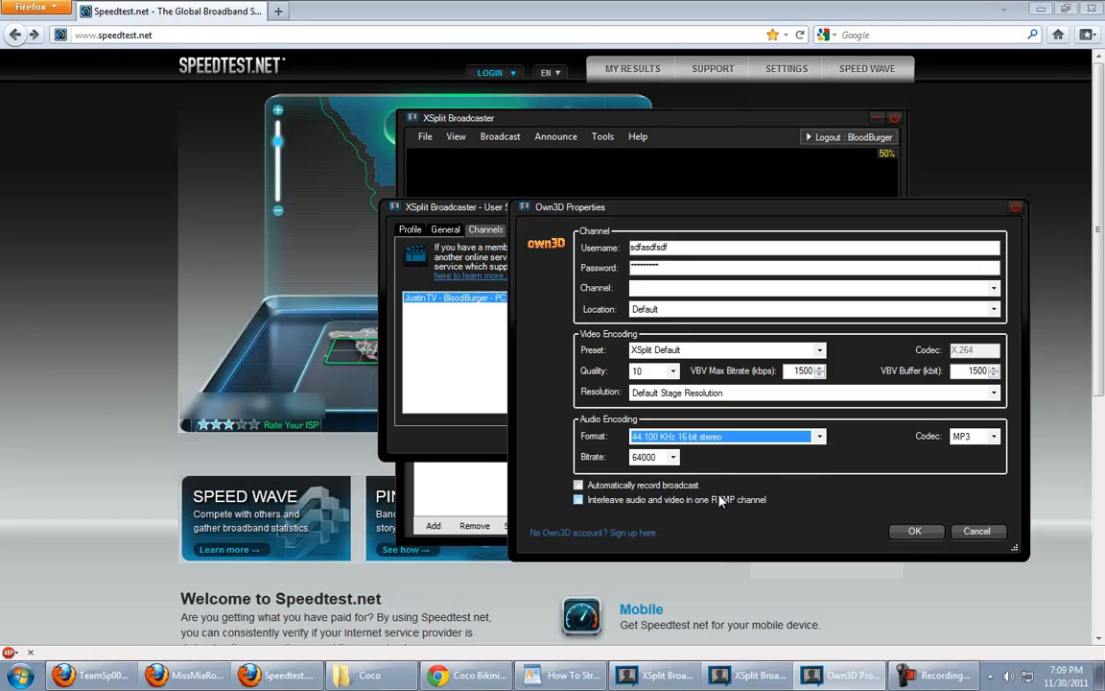
{"action": "left_click", "coordinate": [672, 457]}
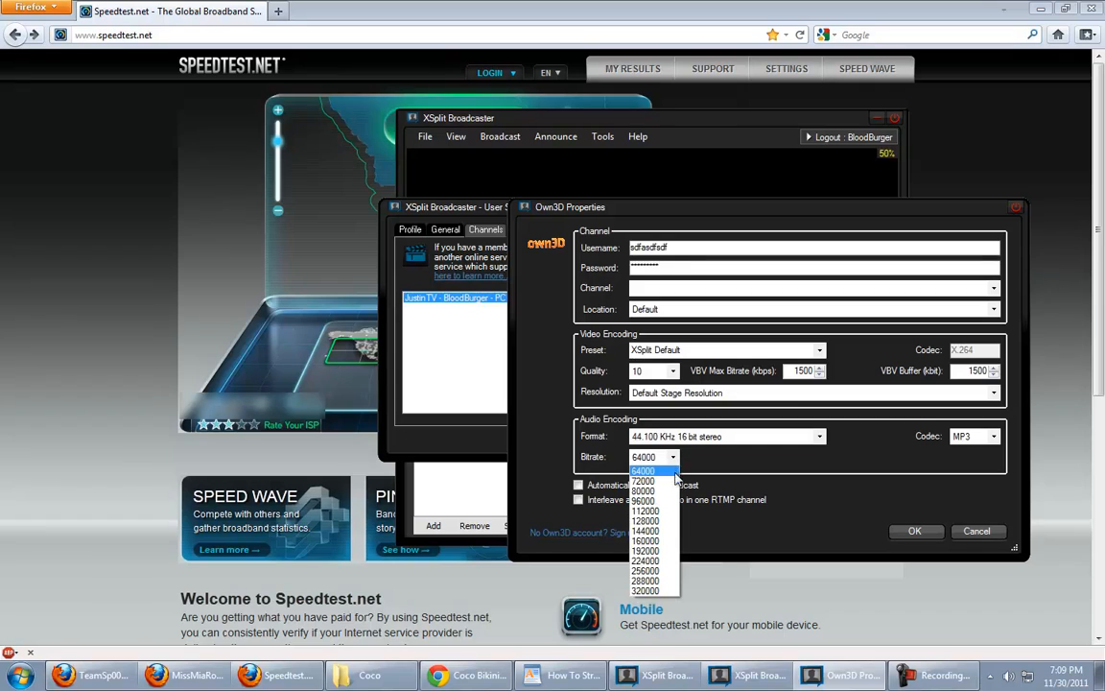
{"action": "mouse_move", "coordinate": [653, 499]}
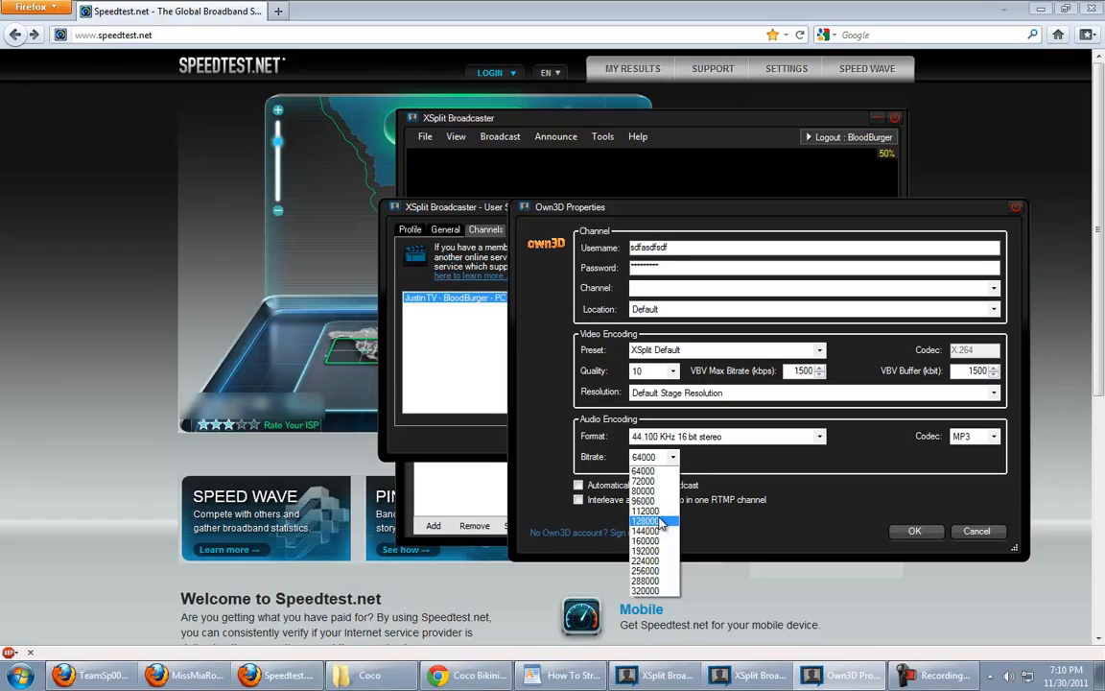
{"action": "left_click", "coordinate": [644, 520]}
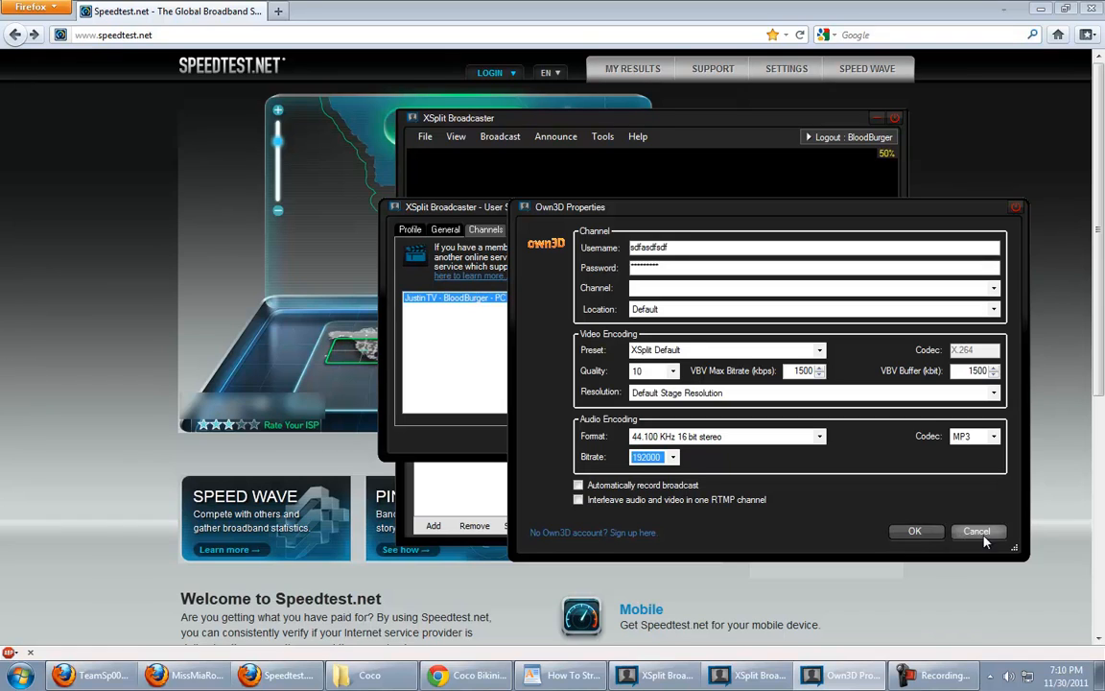
- Close the own3D properties and User Settings, then show the Broadcast destinations list
{"action": "left_click", "coordinate": [977, 530]}
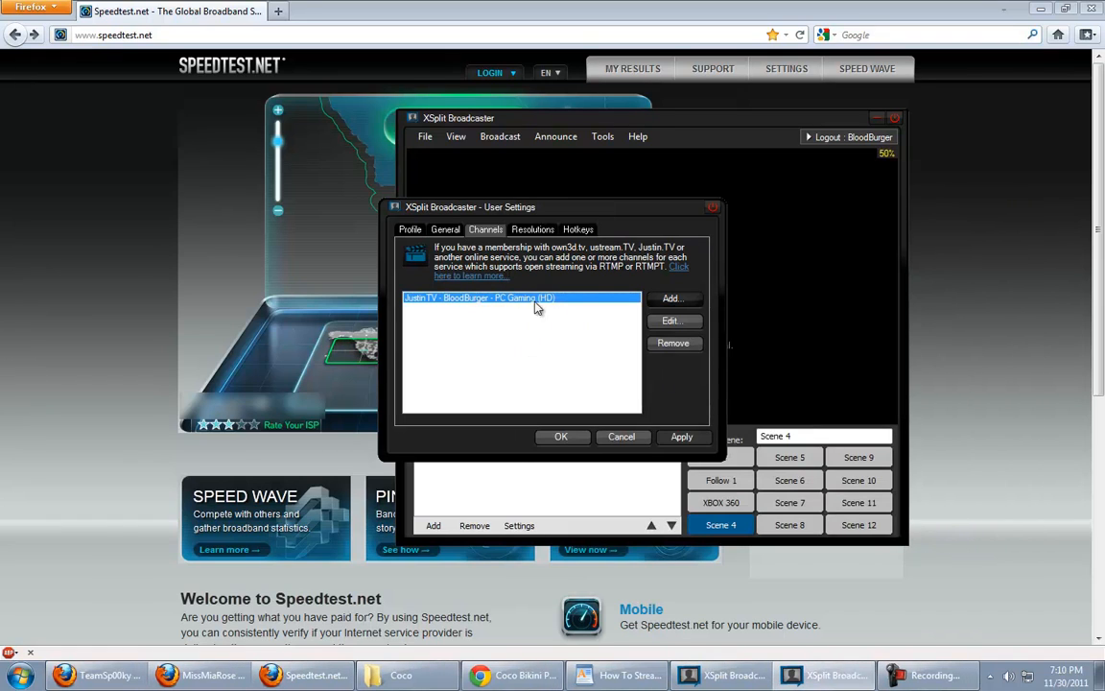
{"action": "mouse_move", "coordinate": [470, 311]}
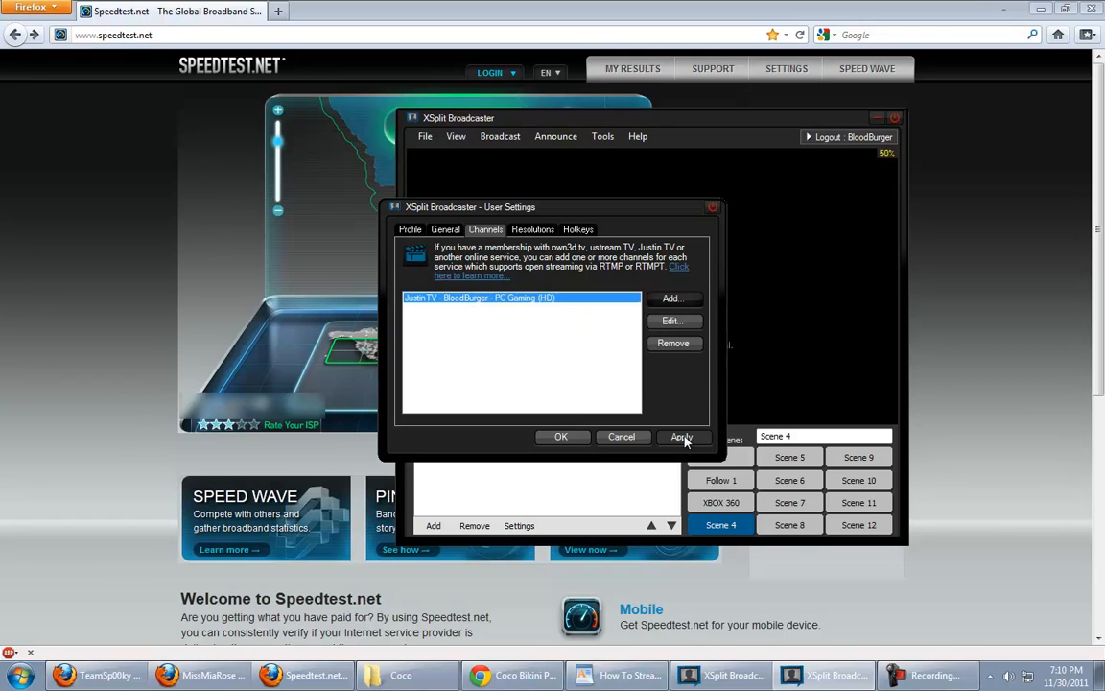
{"action": "mouse_move", "coordinate": [592, 449]}
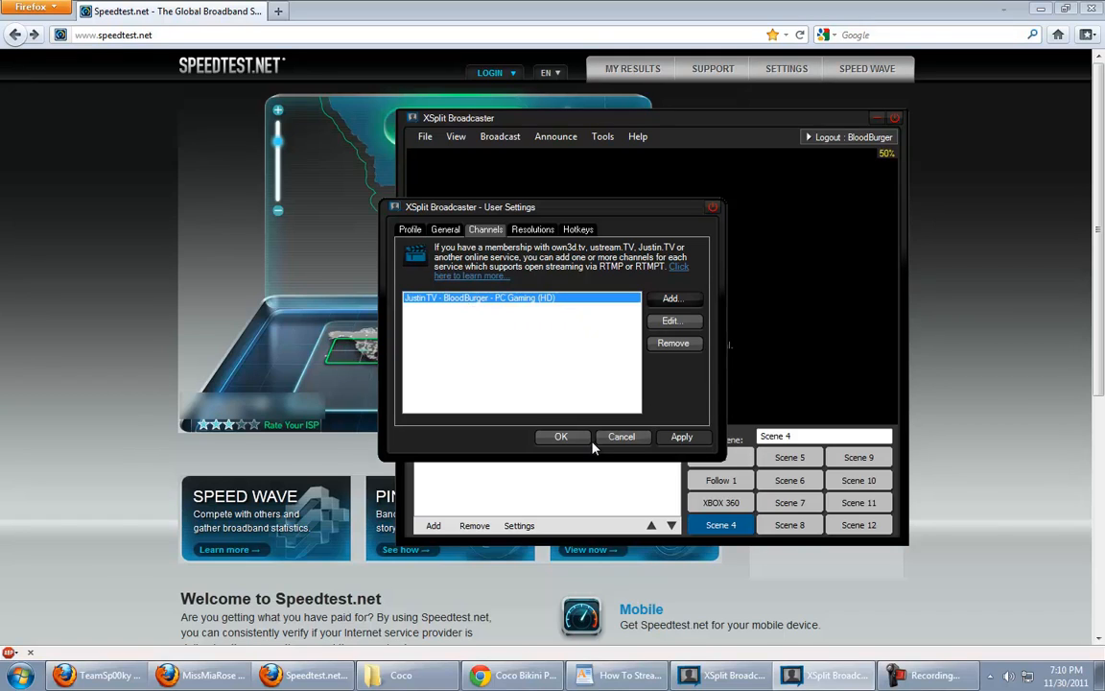
{"action": "left_click", "coordinate": [499, 136]}
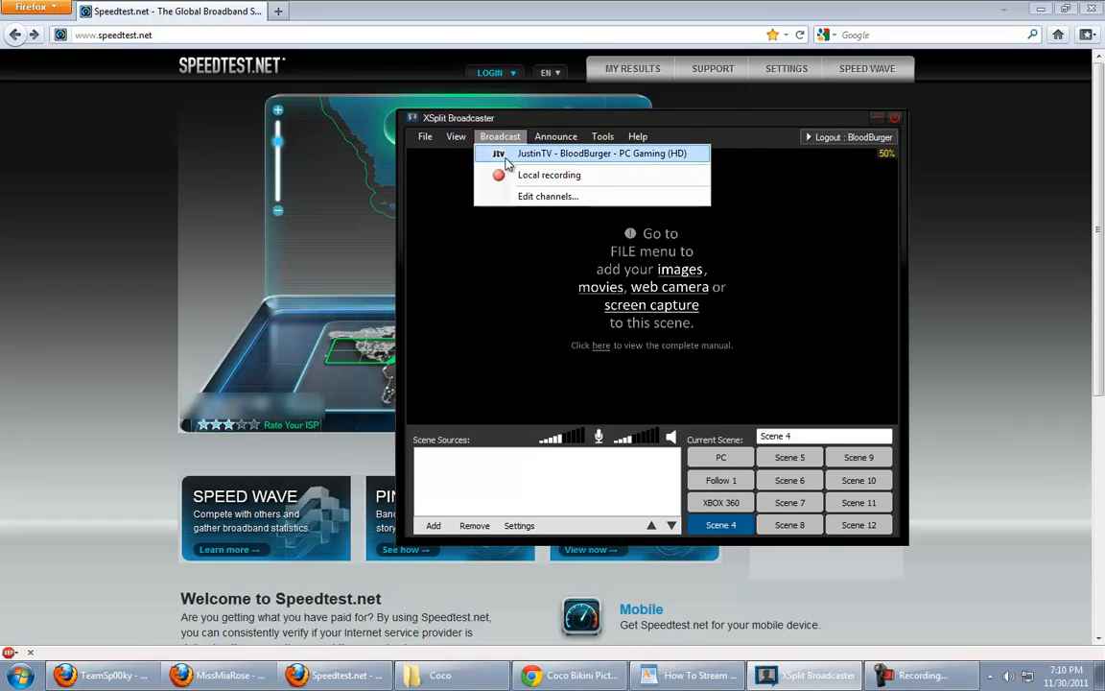
{"action": "mouse_move", "coordinate": [624, 163]}
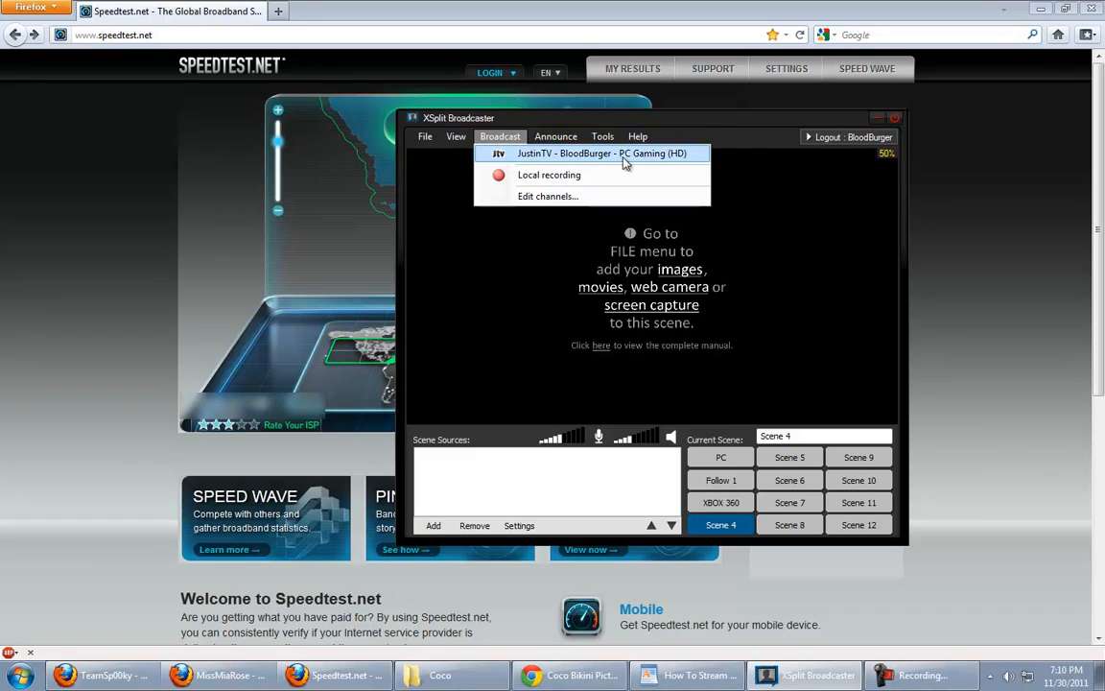
{"action": "mouse_move", "coordinate": [553, 153]}
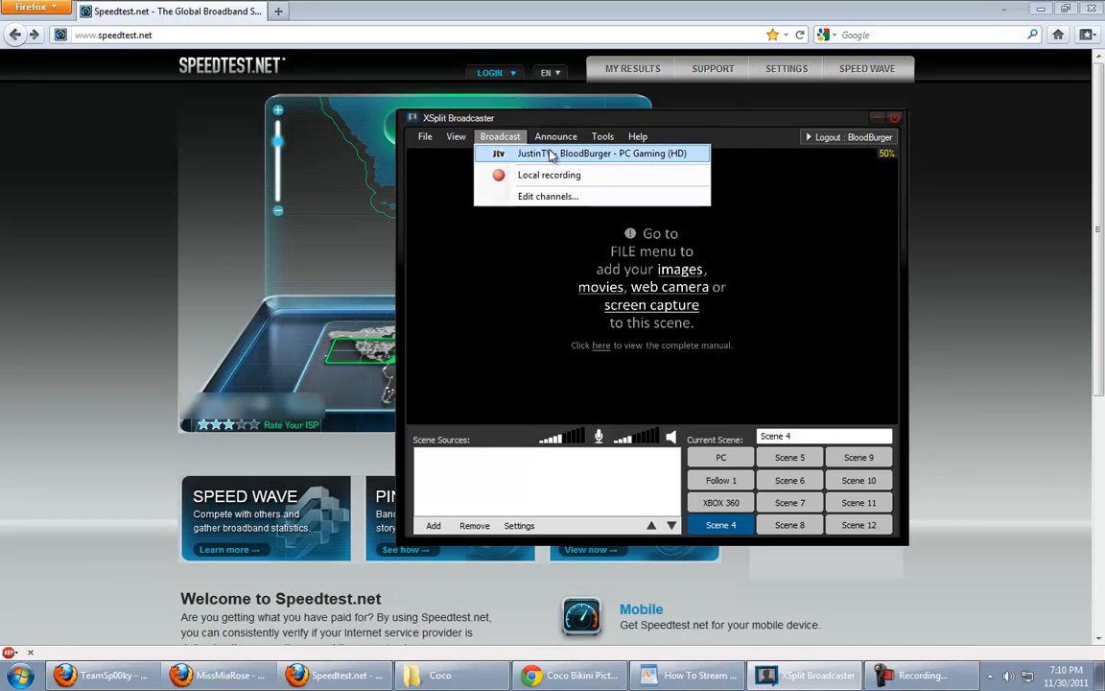
{"action": "left_click", "coordinate": [457, 136]}
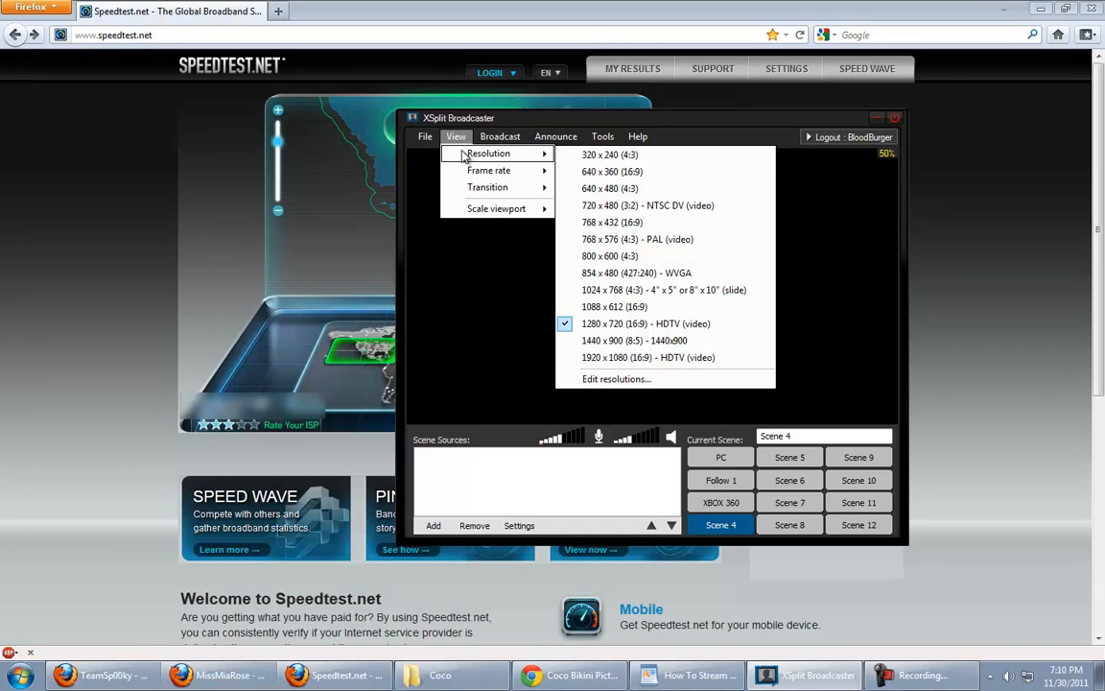
{"action": "mouse_move", "coordinate": [622, 277]}
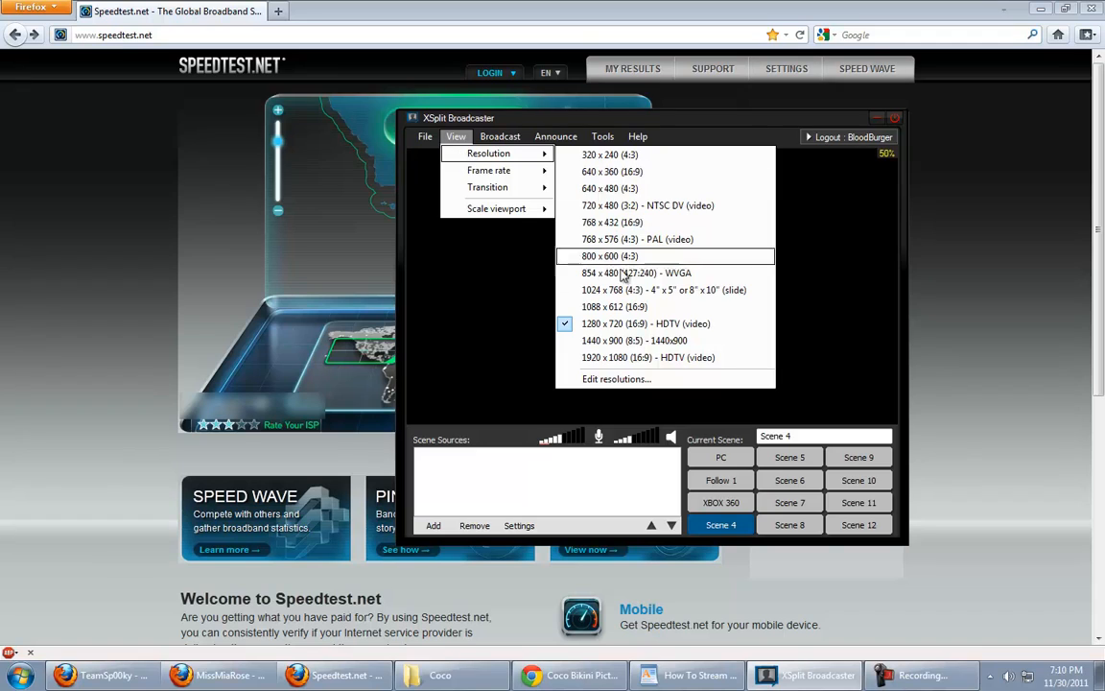
{"action": "mouse_move", "coordinate": [618, 330]}
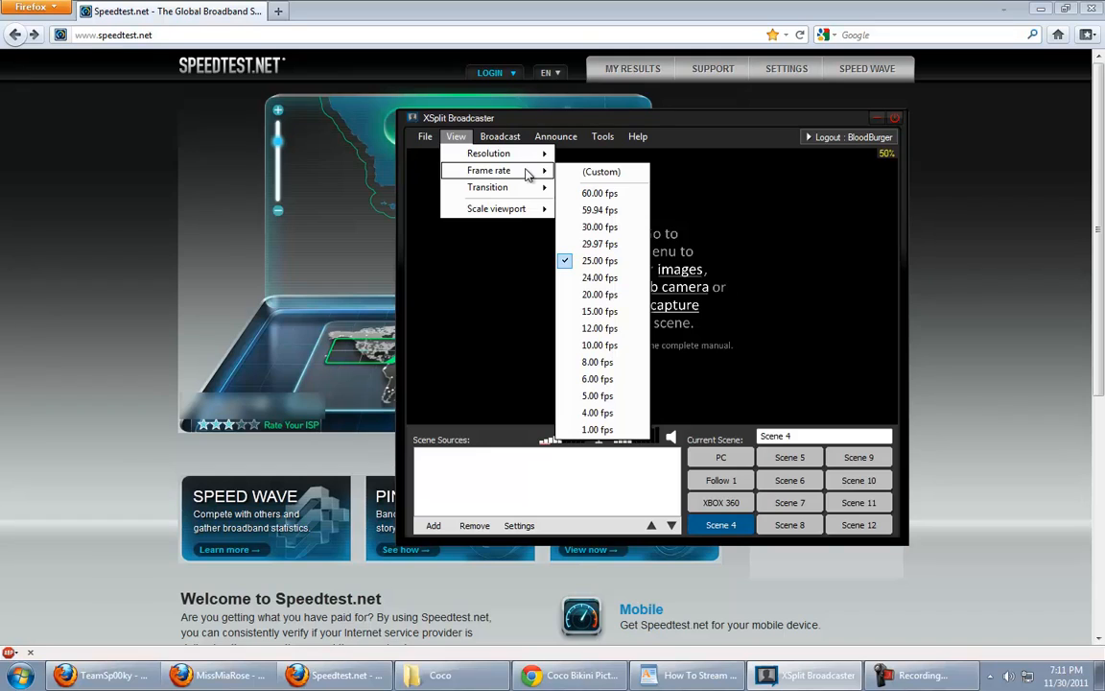
{"action": "mouse_move", "coordinate": [599, 192]}
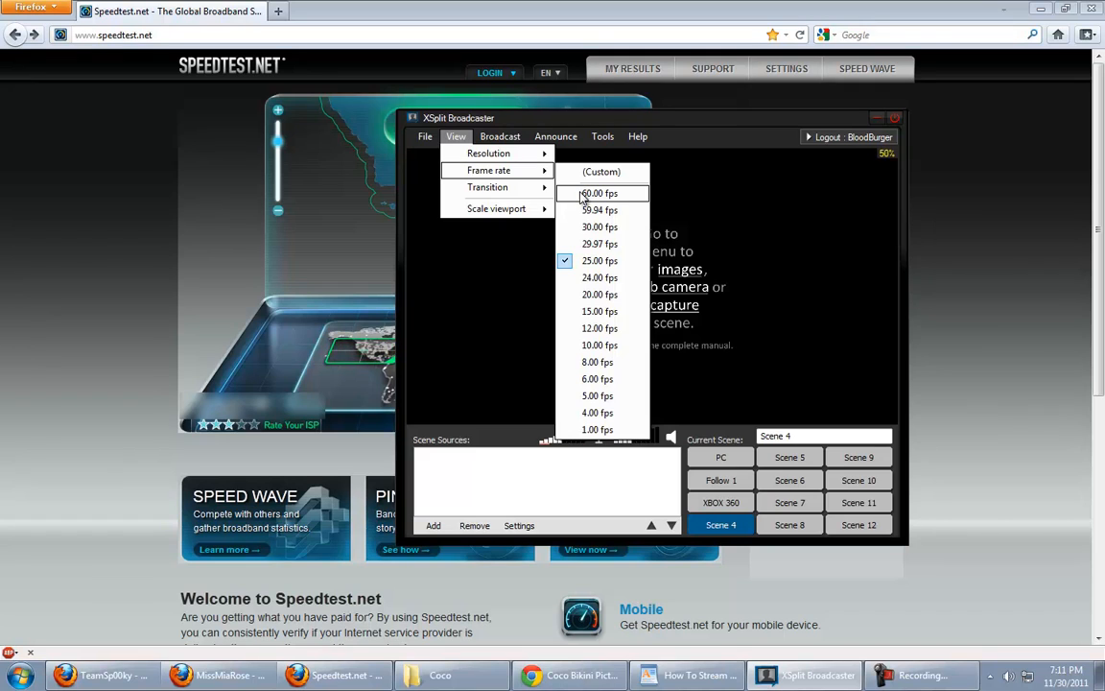
{"action": "mouse_move", "coordinate": [602, 277]}
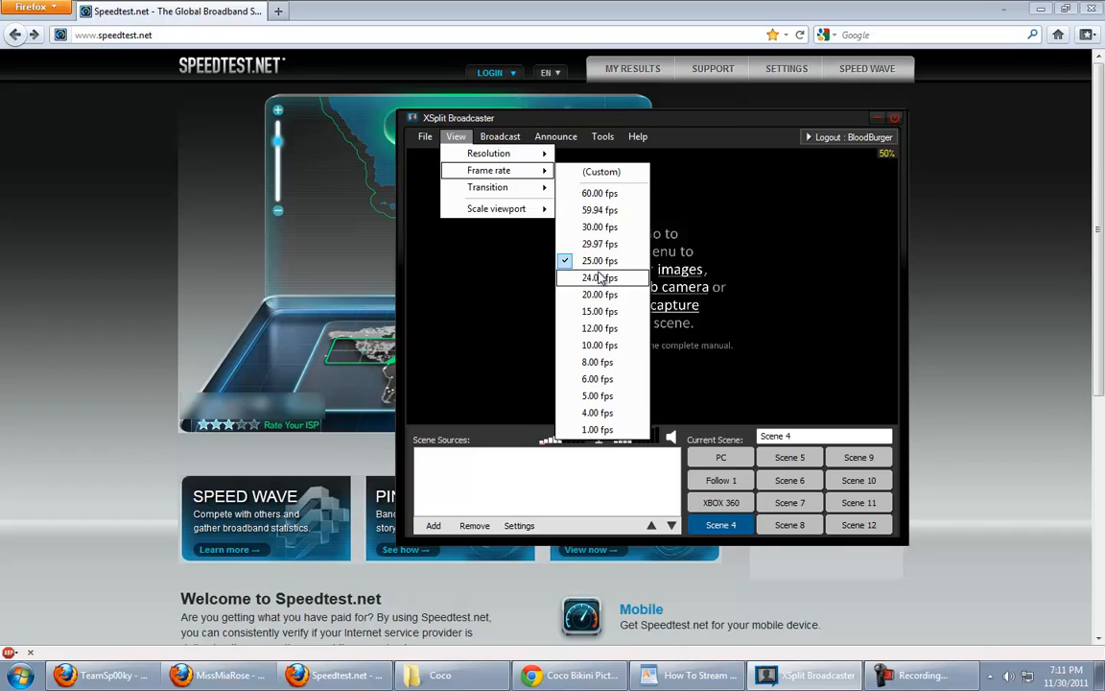
{"action": "mouse_move", "coordinate": [603, 226]}
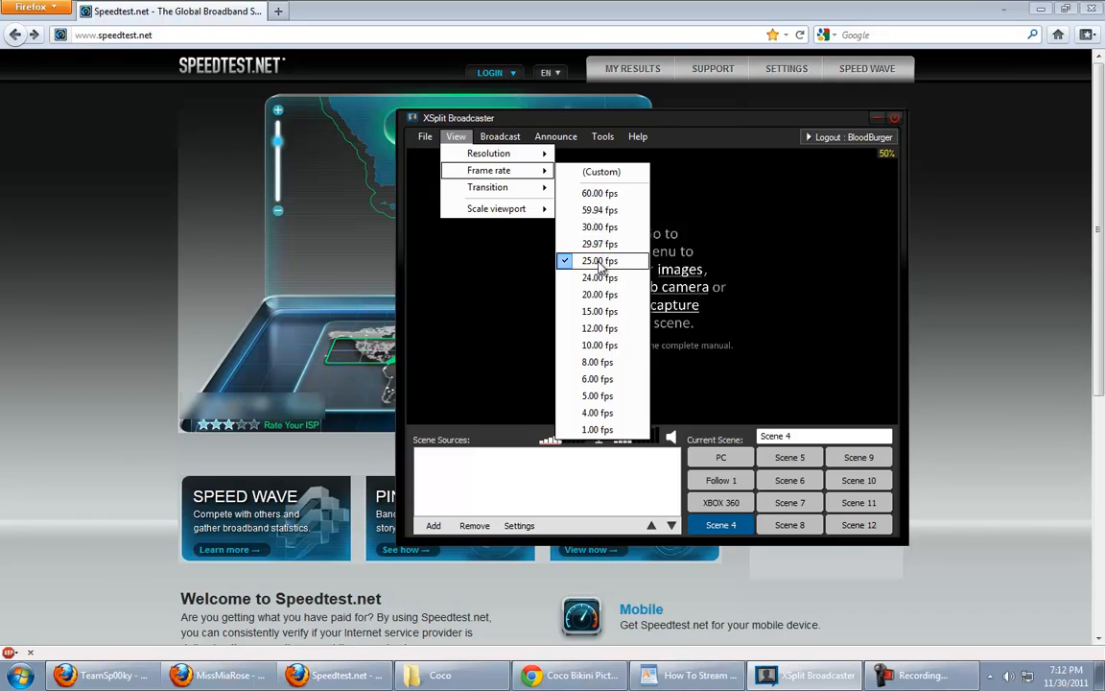
{"action": "mouse_move", "coordinate": [599, 271]}
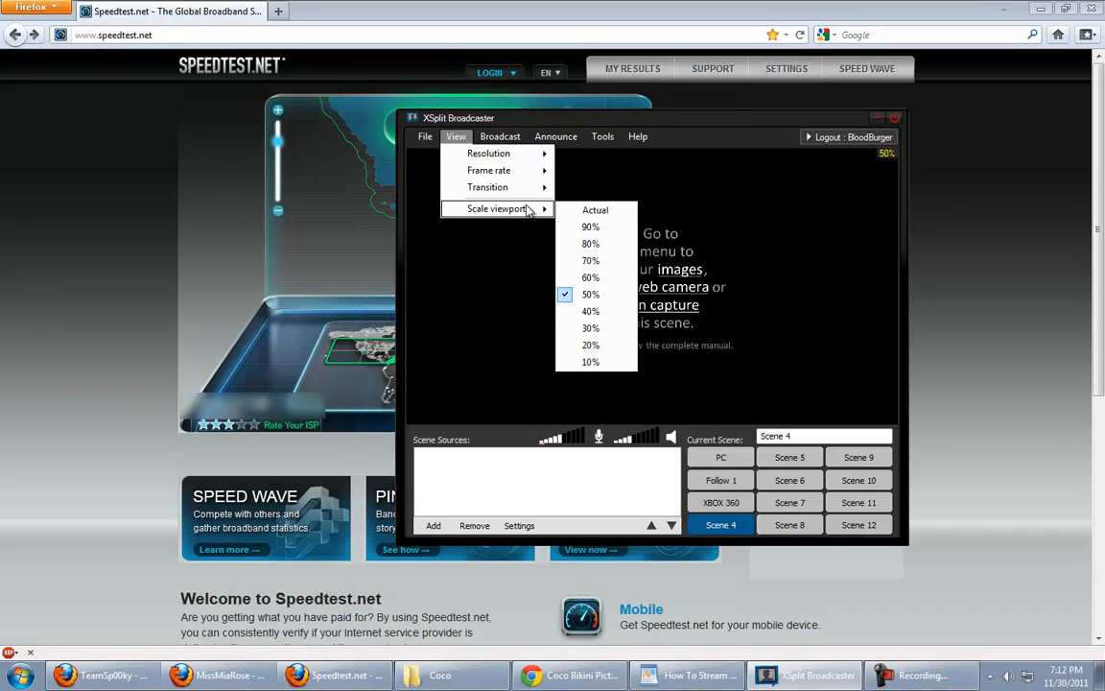
{"action": "mouse_move", "coordinate": [533, 213]}
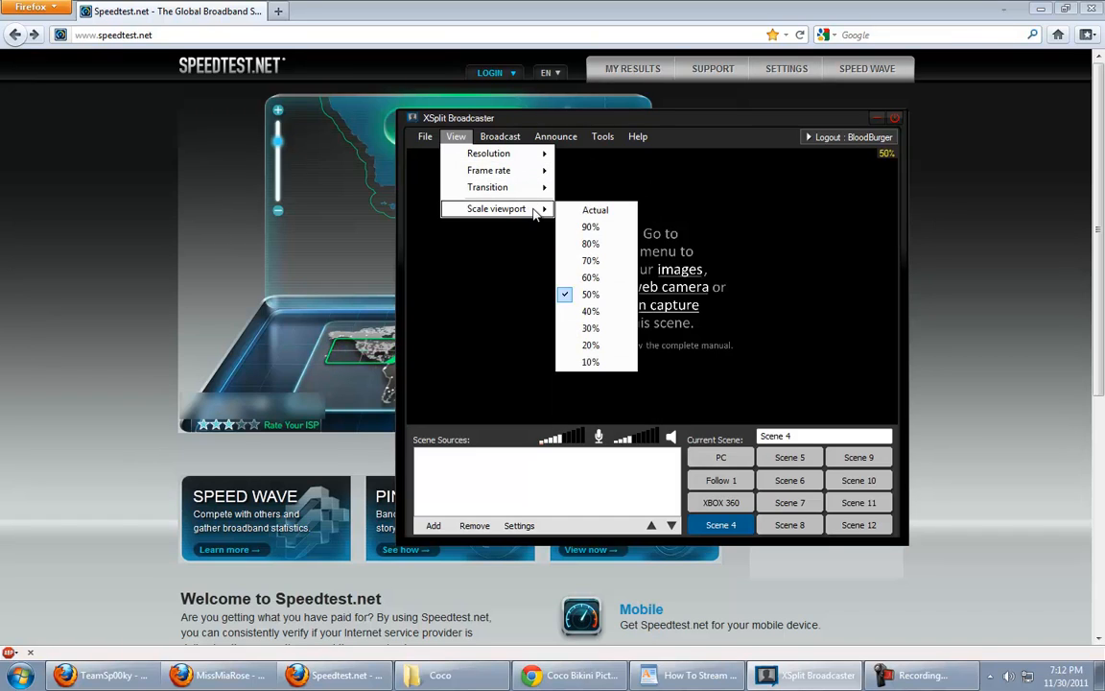
{"action": "mouse_move", "coordinate": [591, 226]}
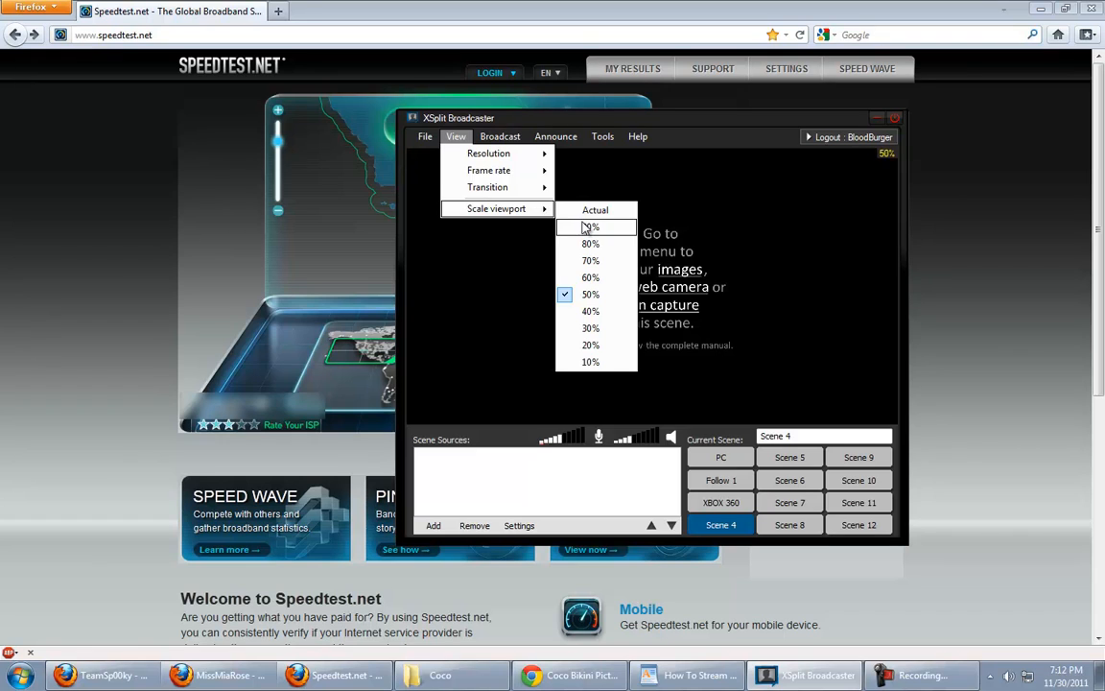
{"action": "mouse_move", "coordinate": [702, 219]}
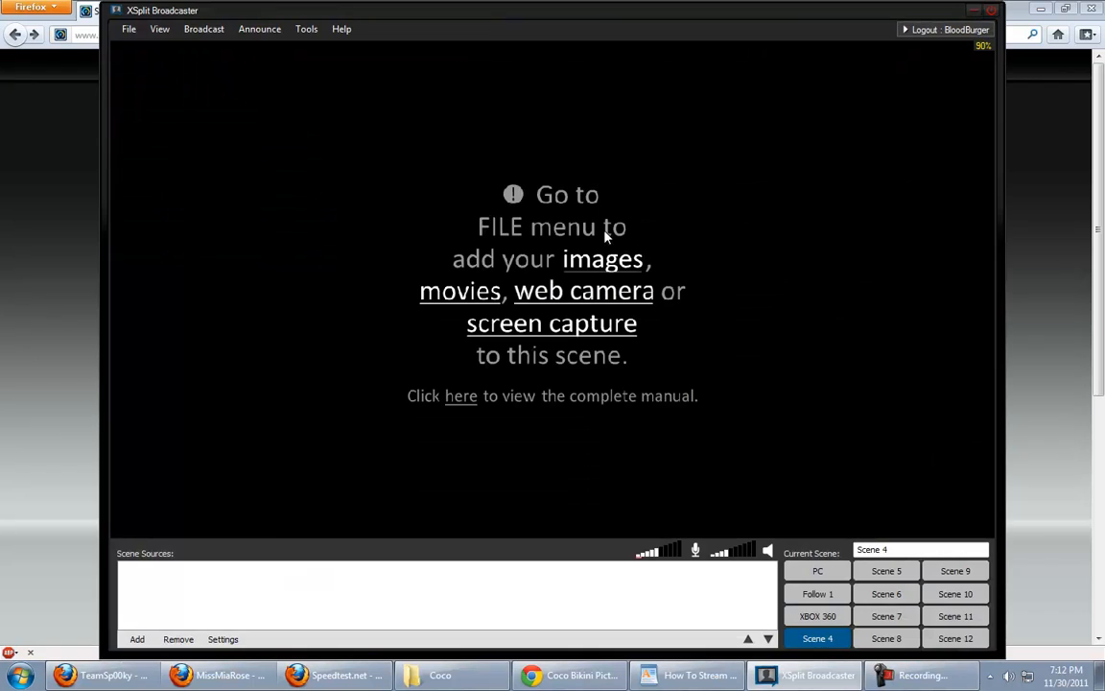
- Shrink the enlarged broadcaster window back to 50% and bring it back into view
{"action": "left_click", "coordinate": [160, 29]}
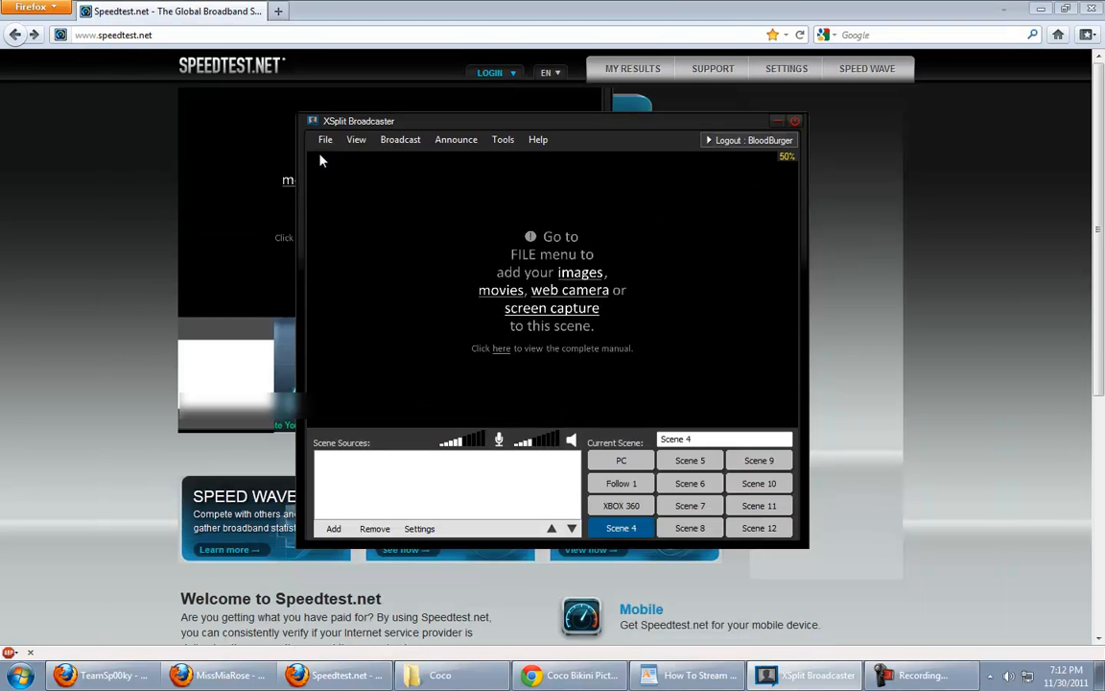
{"action": "mouse_move", "coordinate": [357, 138]}
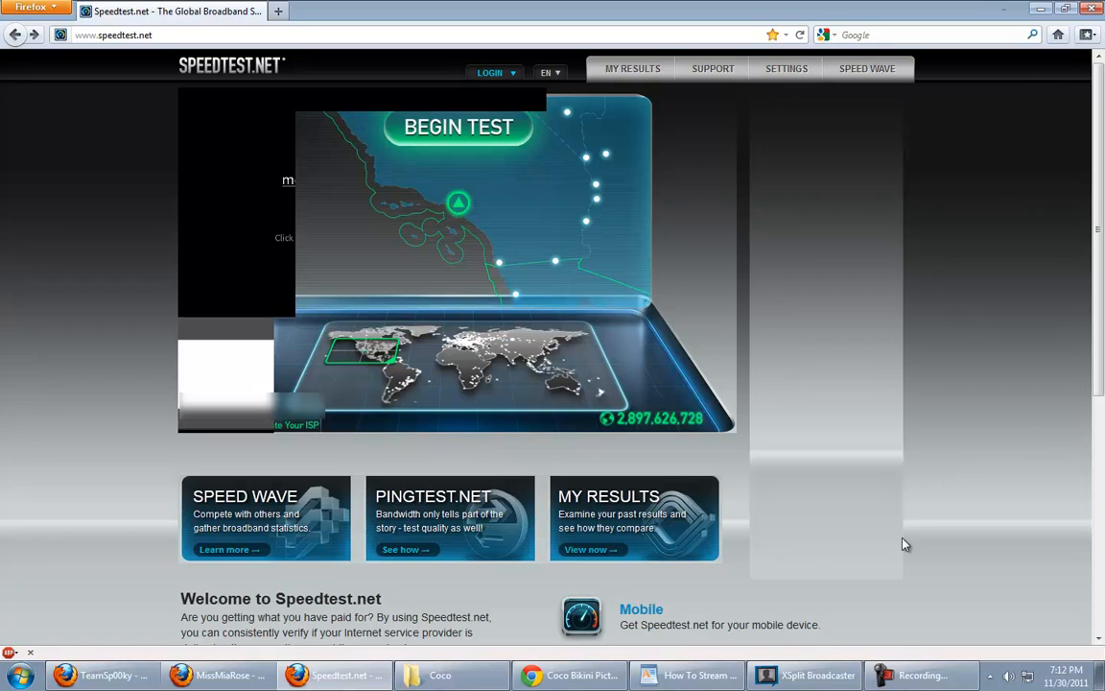
{"action": "left_click", "coordinate": [804, 675]}
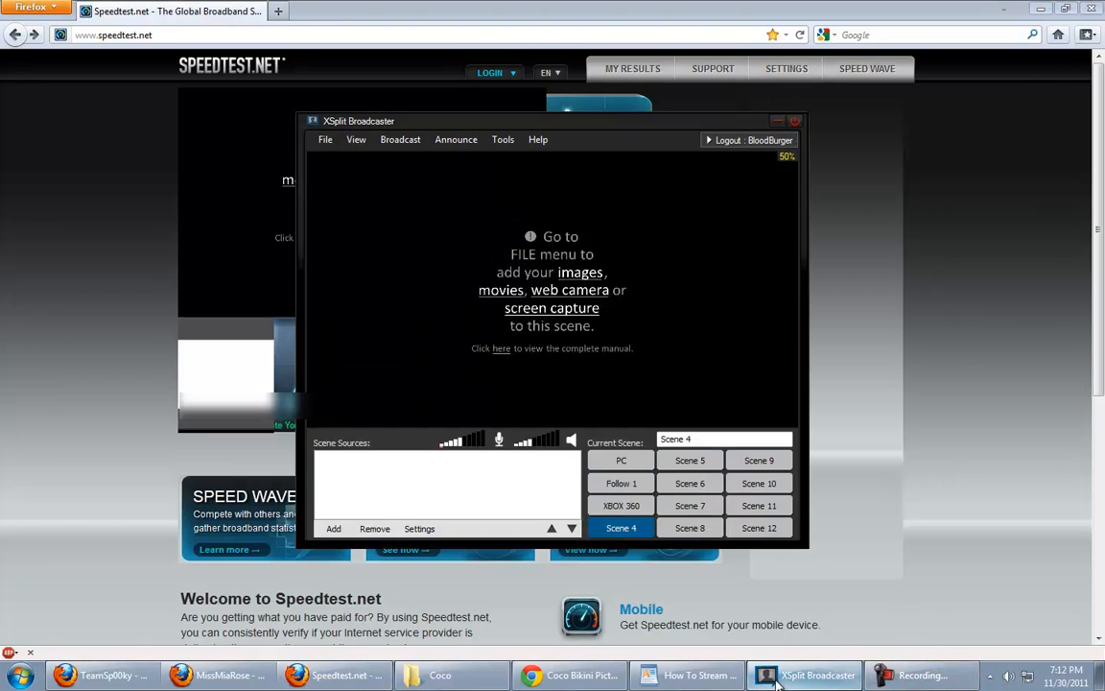
{"action": "left_click", "coordinate": [687, 675]}
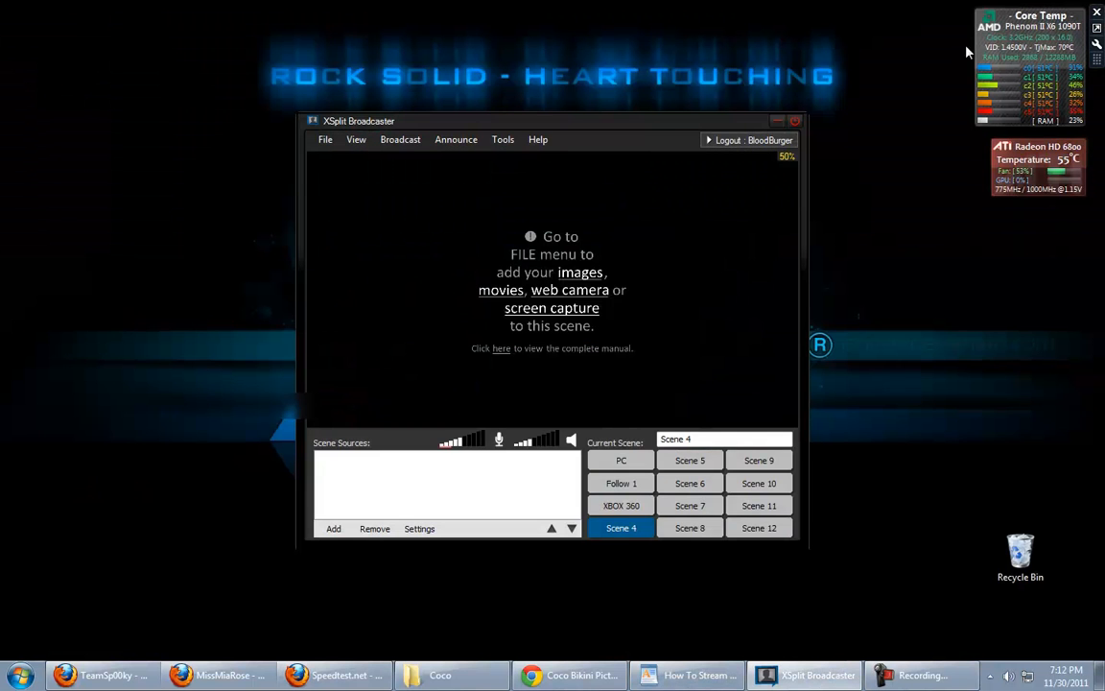
{"action": "mouse_move", "coordinate": [123, 574]}
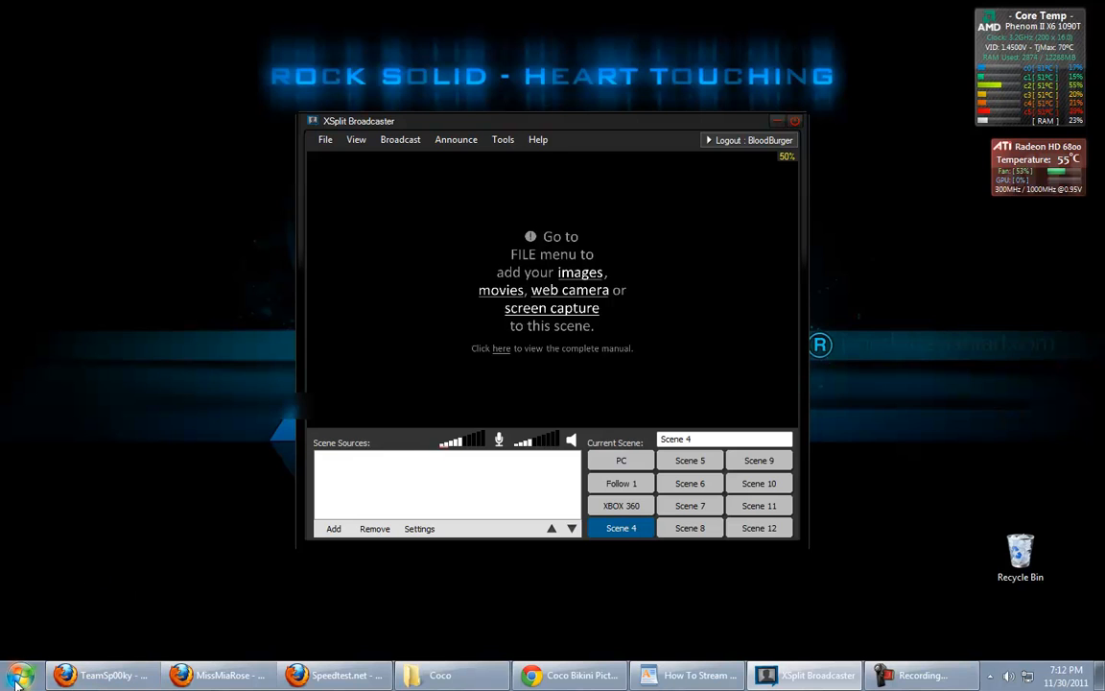
- Launch APB from the Start menu's All Programs > Games folder
{"action": "left_click", "coordinate": [17, 675]}
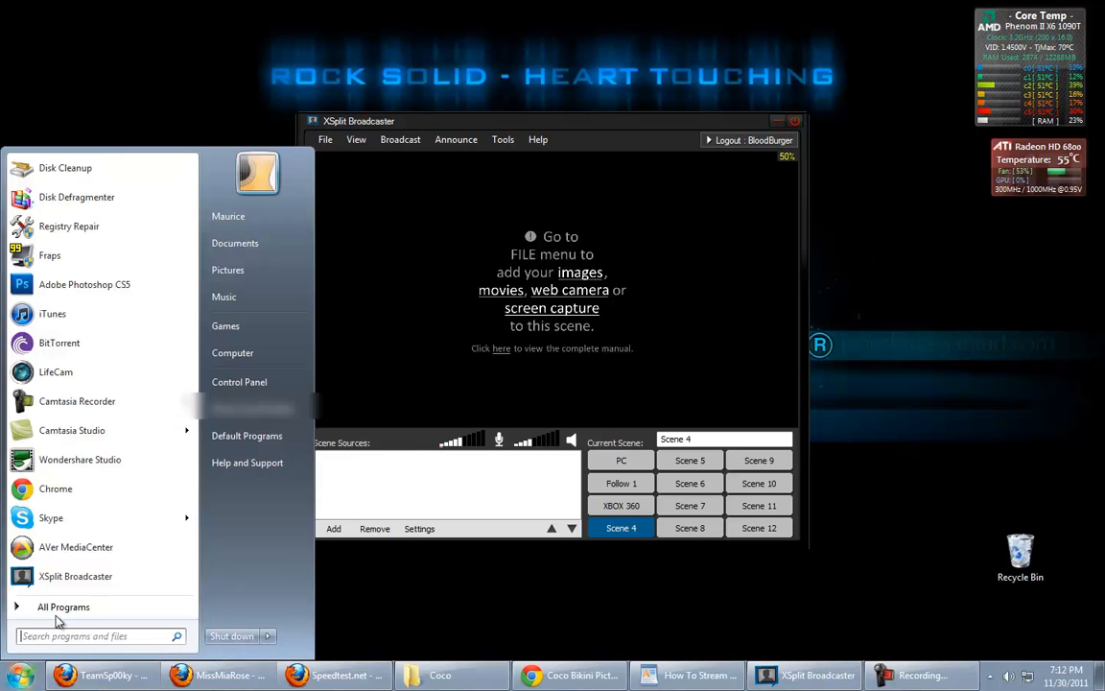
{"action": "left_click", "coordinate": [64, 607]}
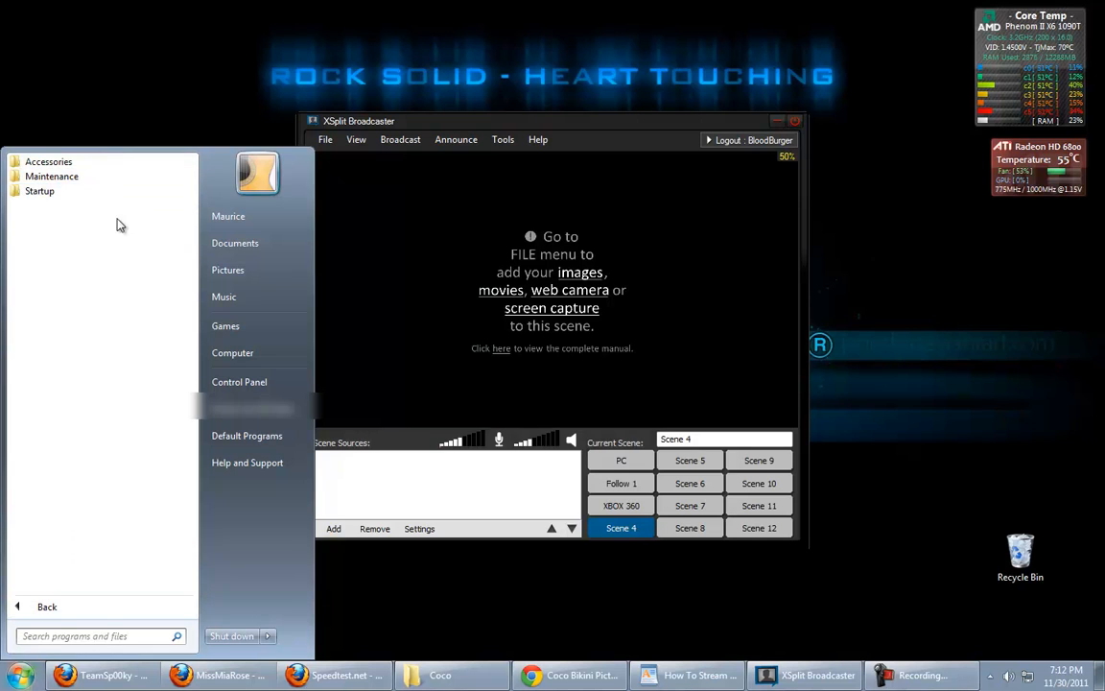
{"action": "left_click", "coordinate": [226, 327]}
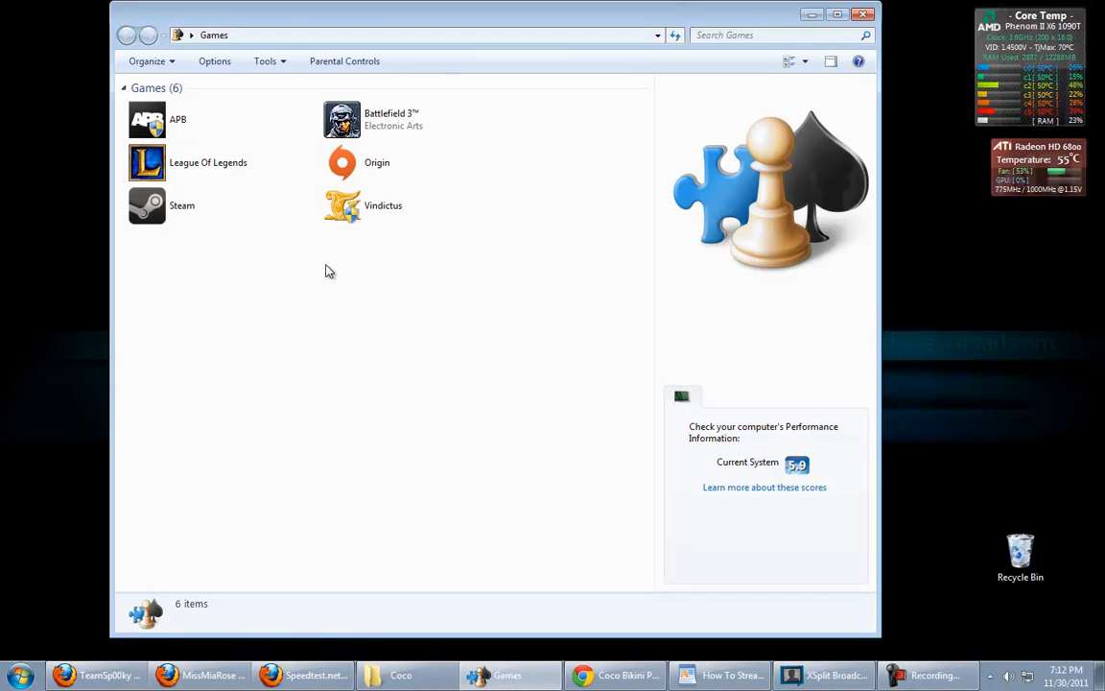
{"action": "left_click", "coordinate": [177, 119]}
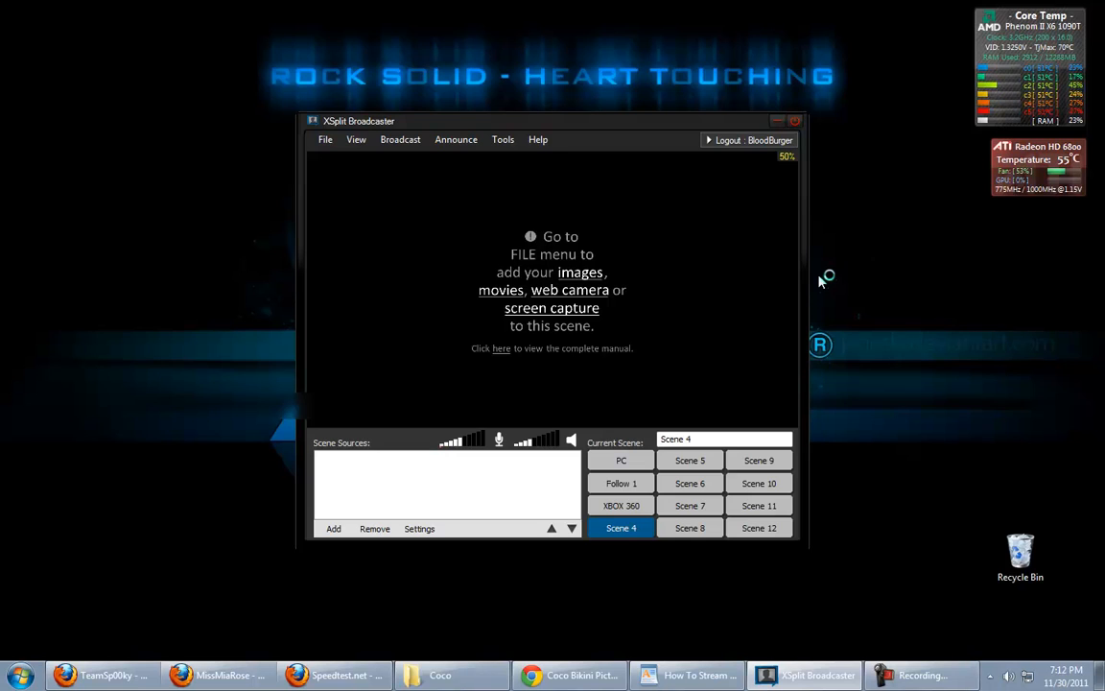
{"action": "mouse_move", "coordinate": [821, 280]}
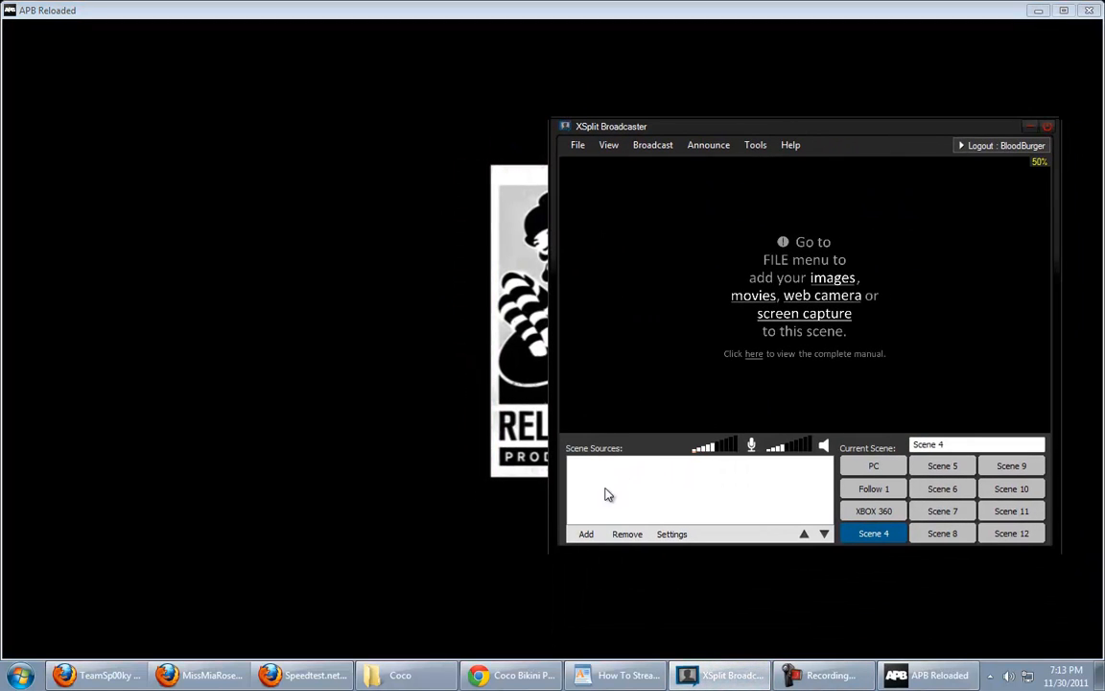
- Add a screen-region source capturing the APB Reloaded window to Scene 4
{"action": "left_click", "coordinate": [588, 534]}
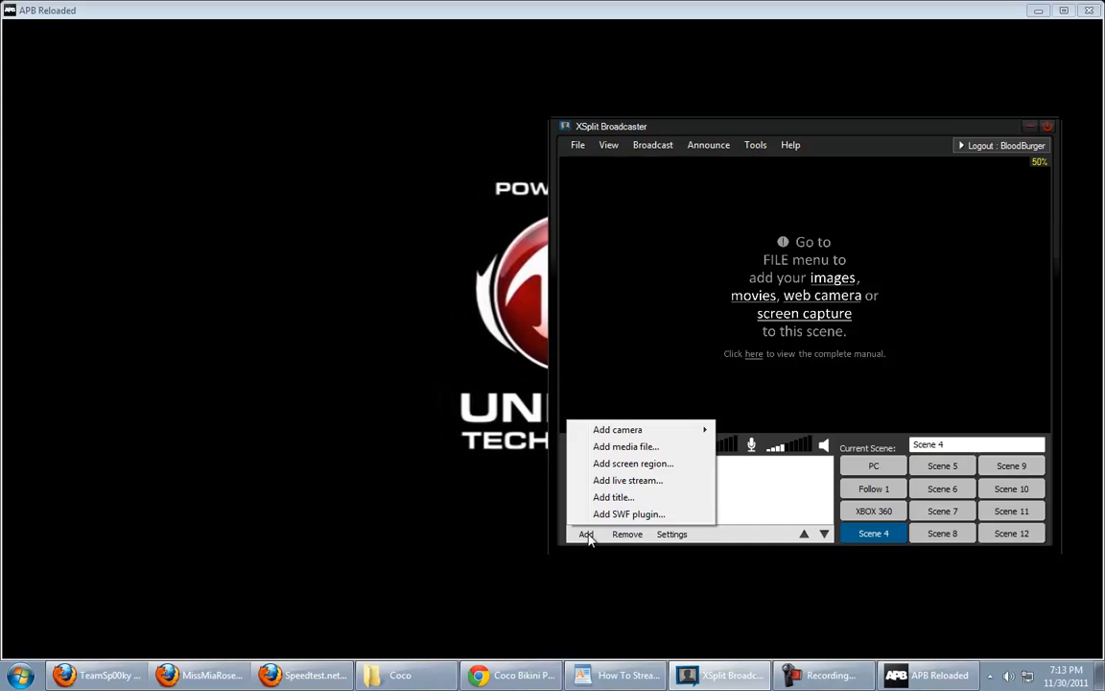
{"action": "mouse_move", "coordinate": [633, 463]}
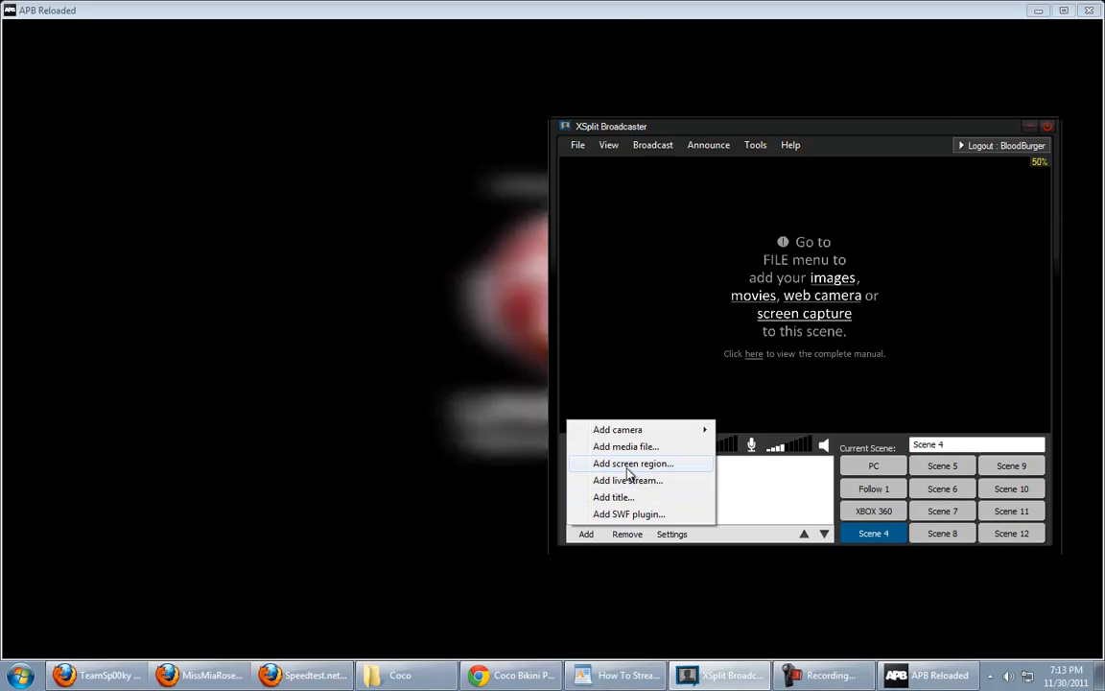
{"action": "left_click", "coordinate": [634, 463]}
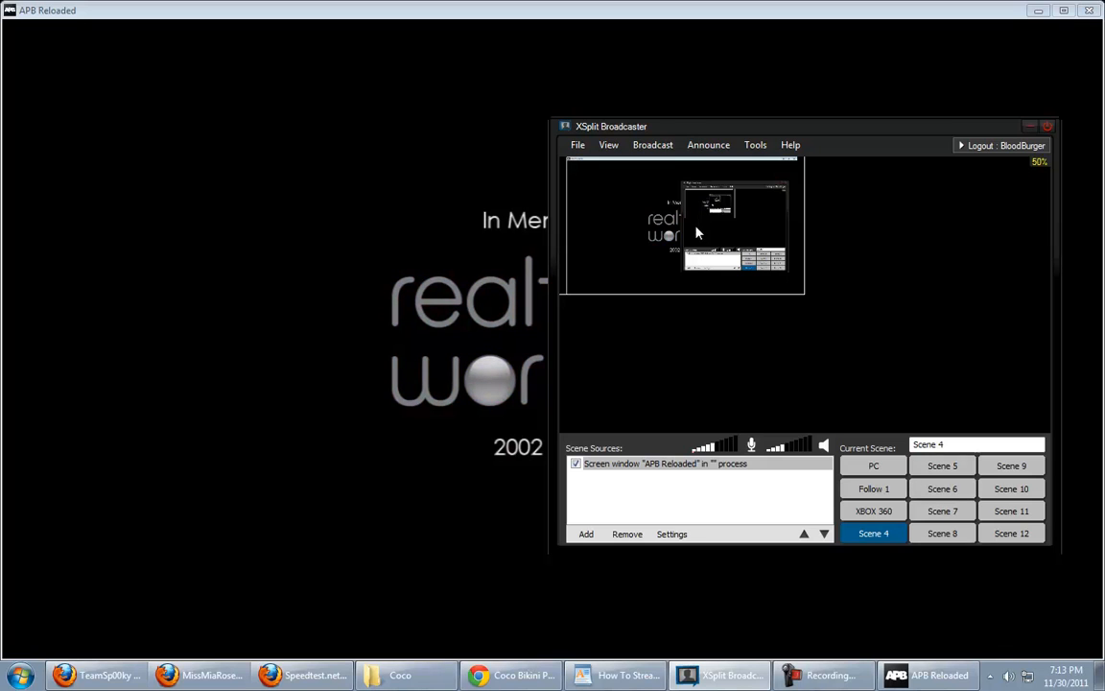
- In the capture's Position settings, untick Keep aspect ratio so it stretches to fill the 640×360 preview
{"action": "left_click", "coordinate": [671, 534]}
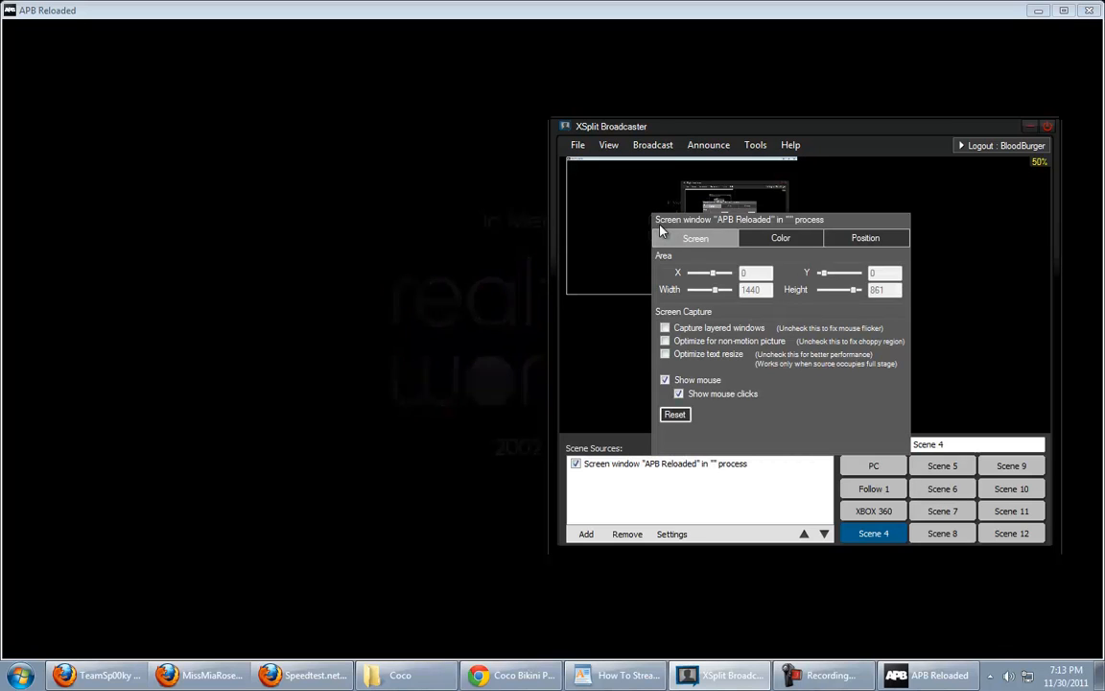
{"action": "left_click", "coordinate": [865, 238]}
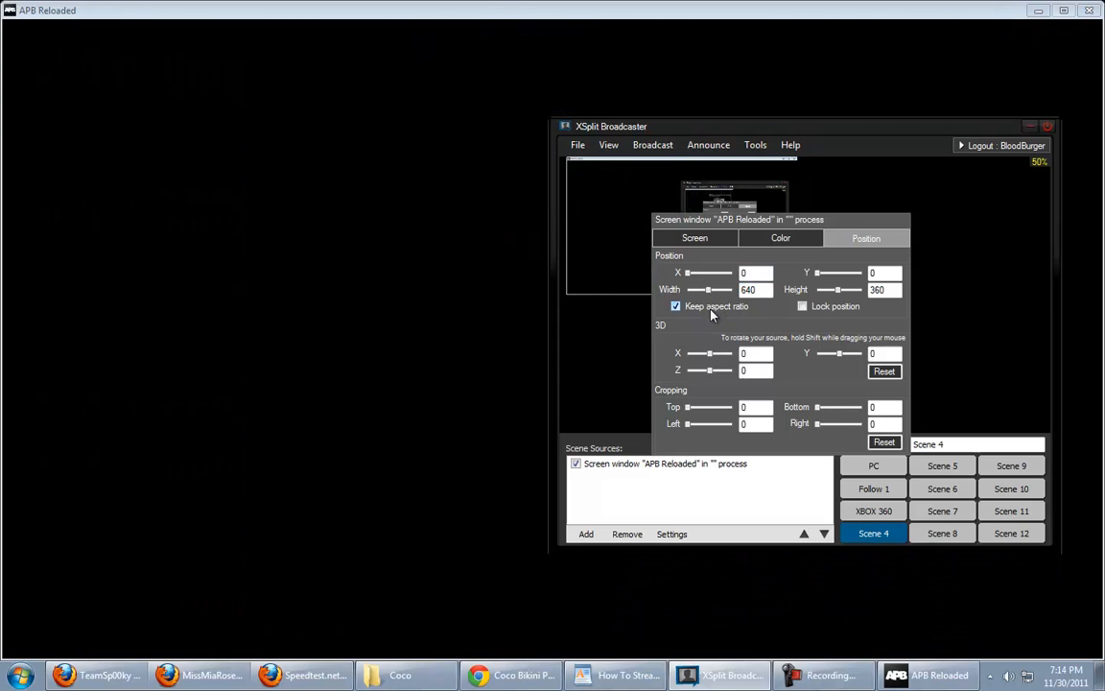
{"action": "left_click", "coordinate": [675, 307]}
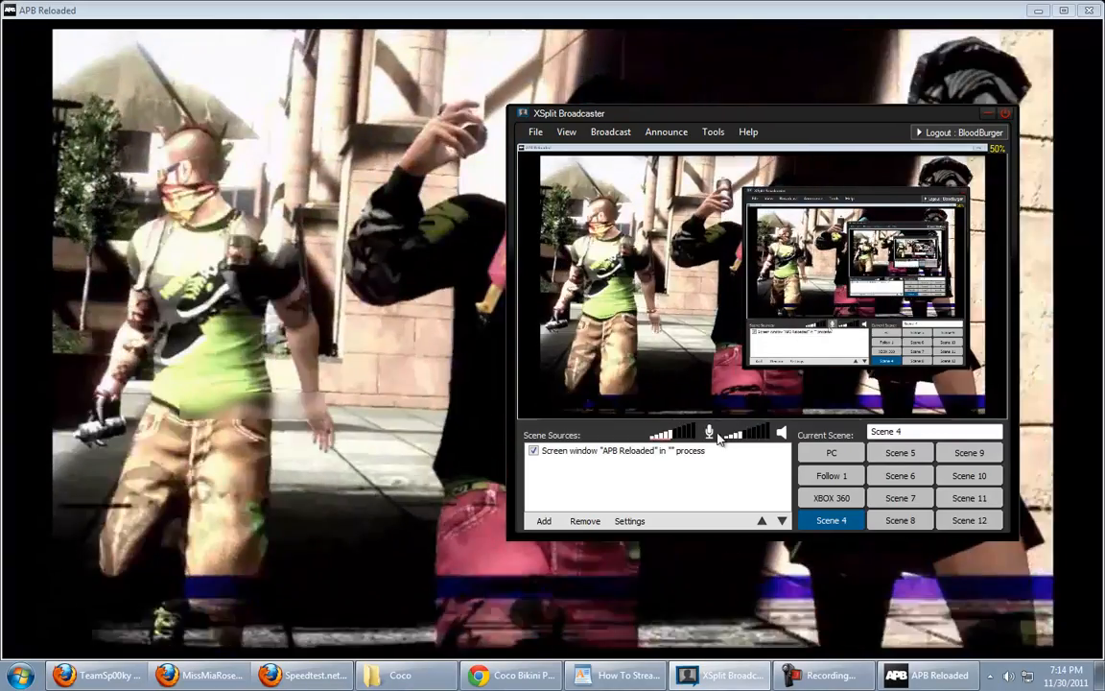
{"action": "left_click", "coordinate": [629, 520]}
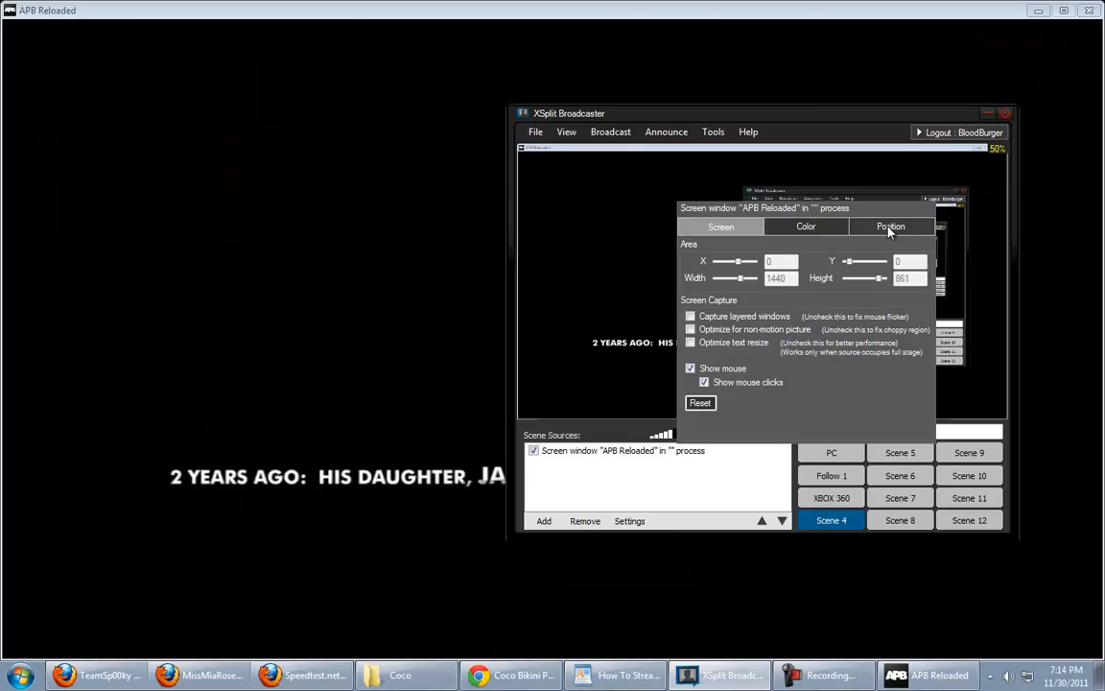
{"action": "left_click", "coordinate": [891, 226]}
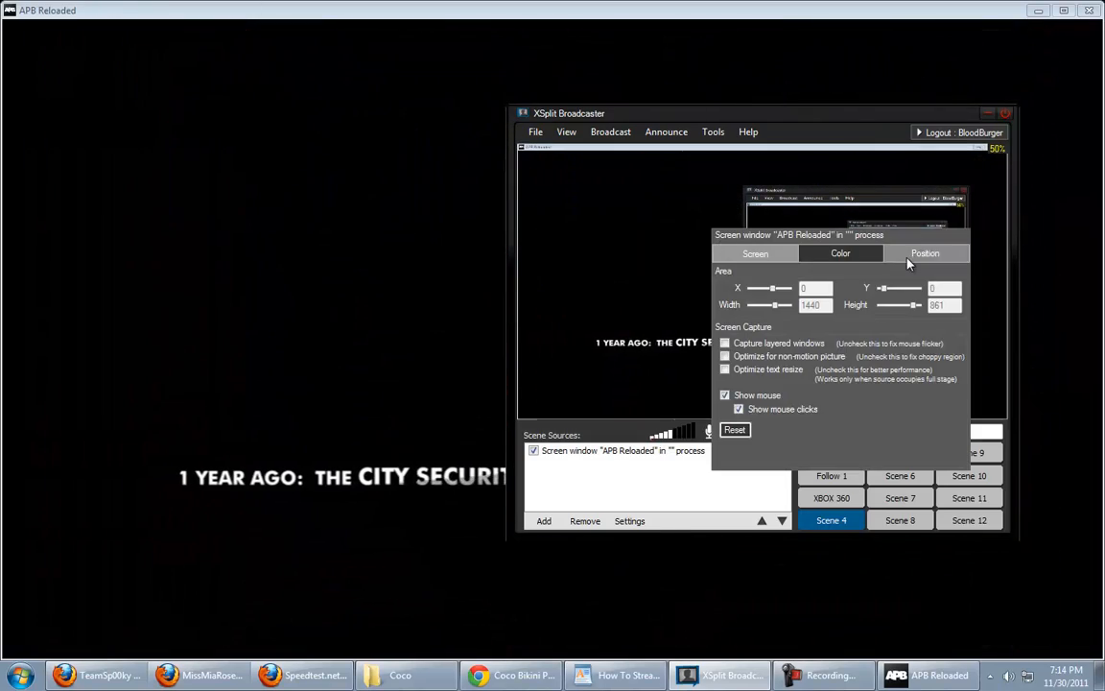
{"action": "left_click", "coordinate": [925, 253]}
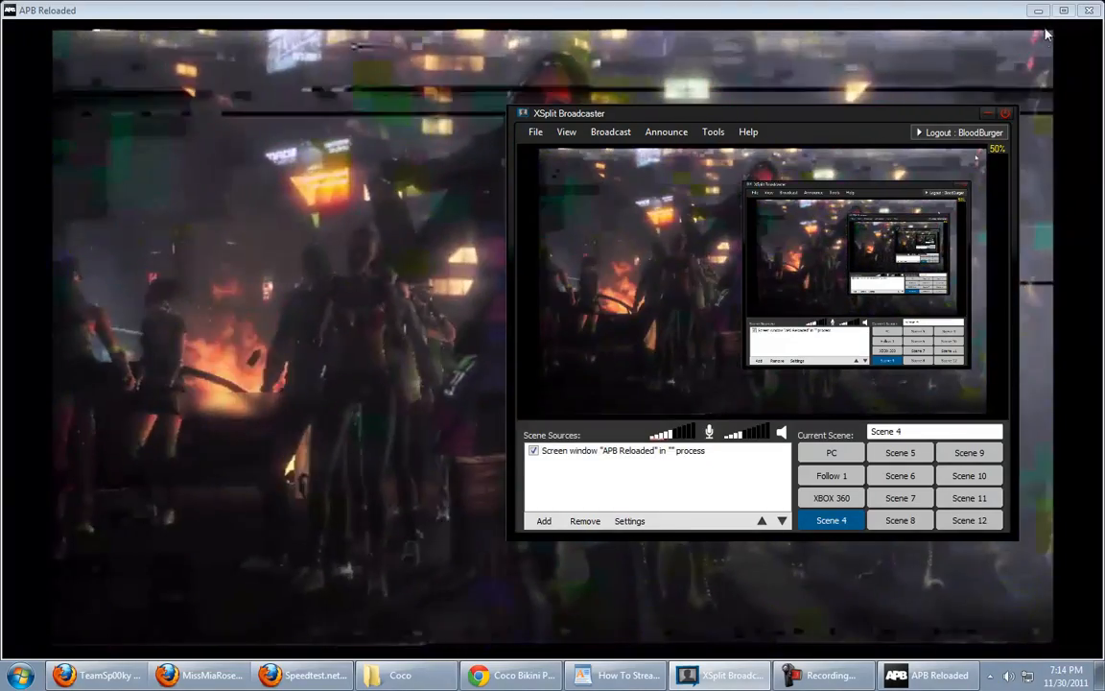
- Switch to Scene 5 and add a full 1440×900 desktop screen-region source, then select it
{"action": "left_click", "coordinate": [900, 453]}
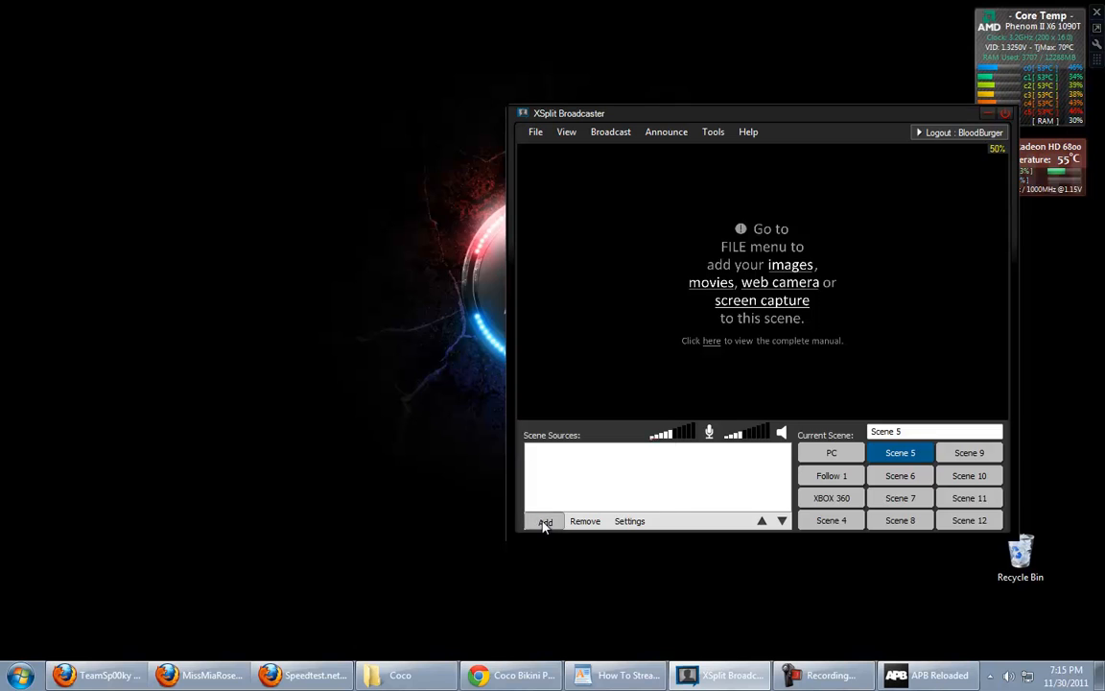
{"action": "left_click", "coordinate": [545, 522]}
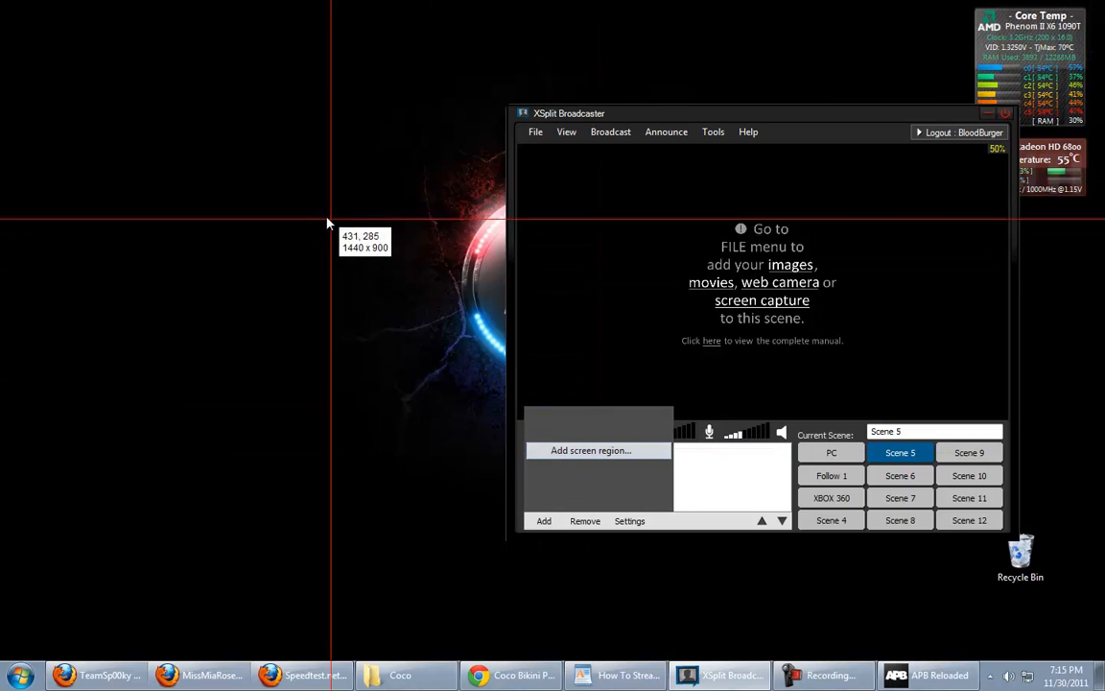
{"action": "left_click", "coordinate": [591, 449]}
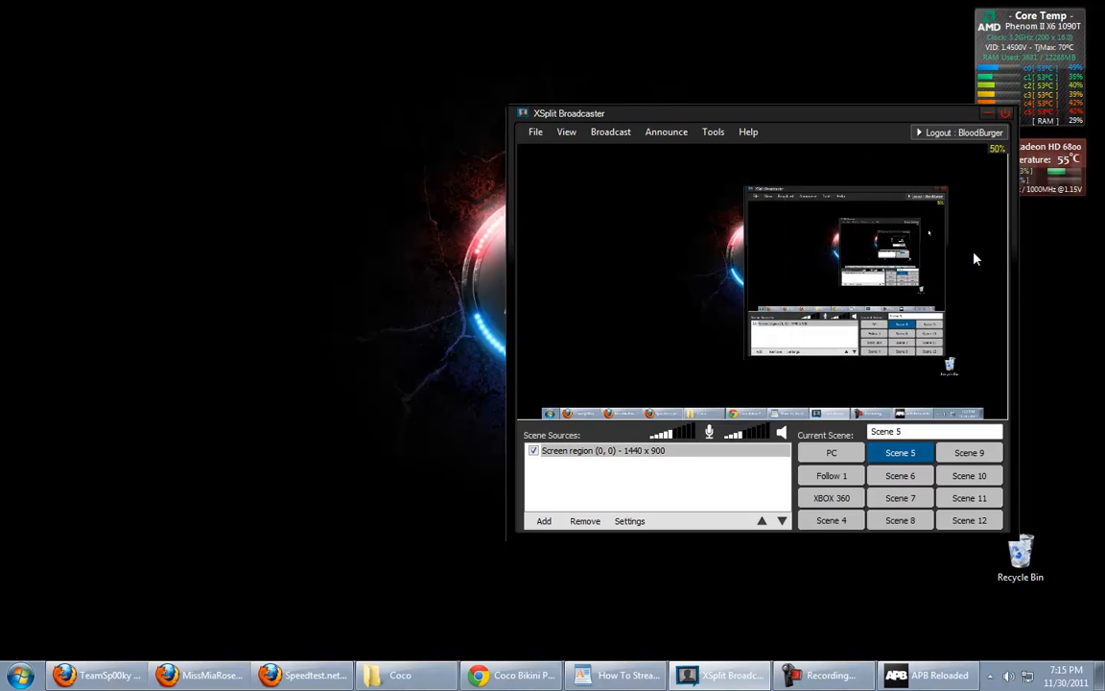
{"action": "left_click", "coordinate": [603, 451]}
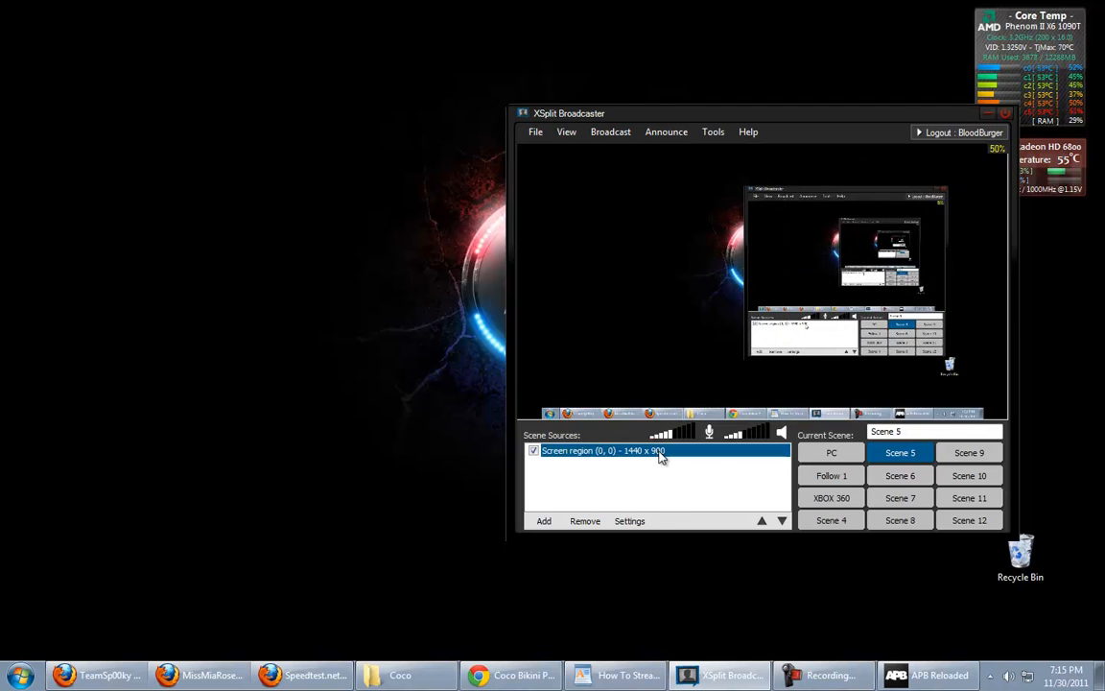
{"action": "left_click", "coordinate": [831, 520]}
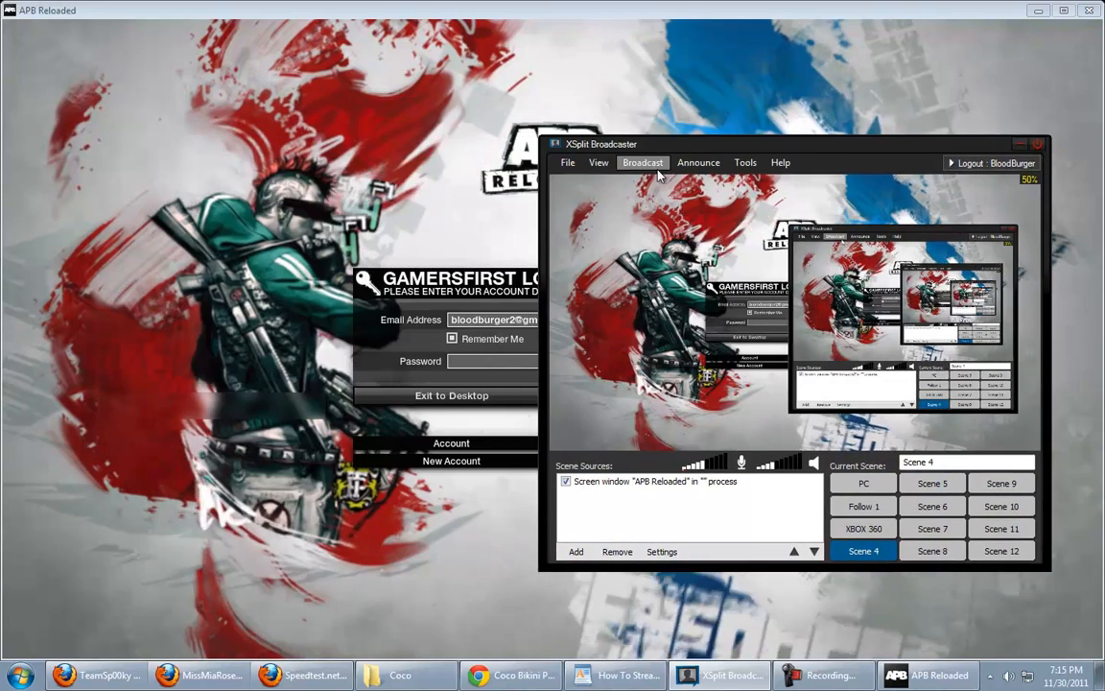
{"action": "left_click", "coordinate": [642, 162]}
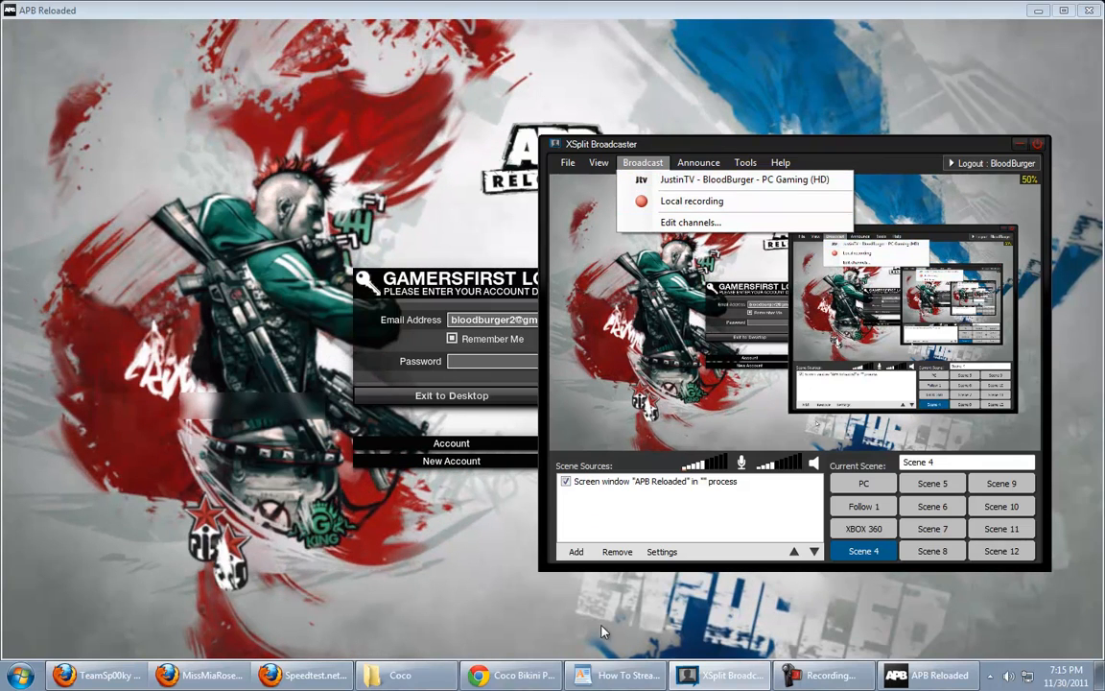
{"action": "left_click", "coordinate": [626, 675]}
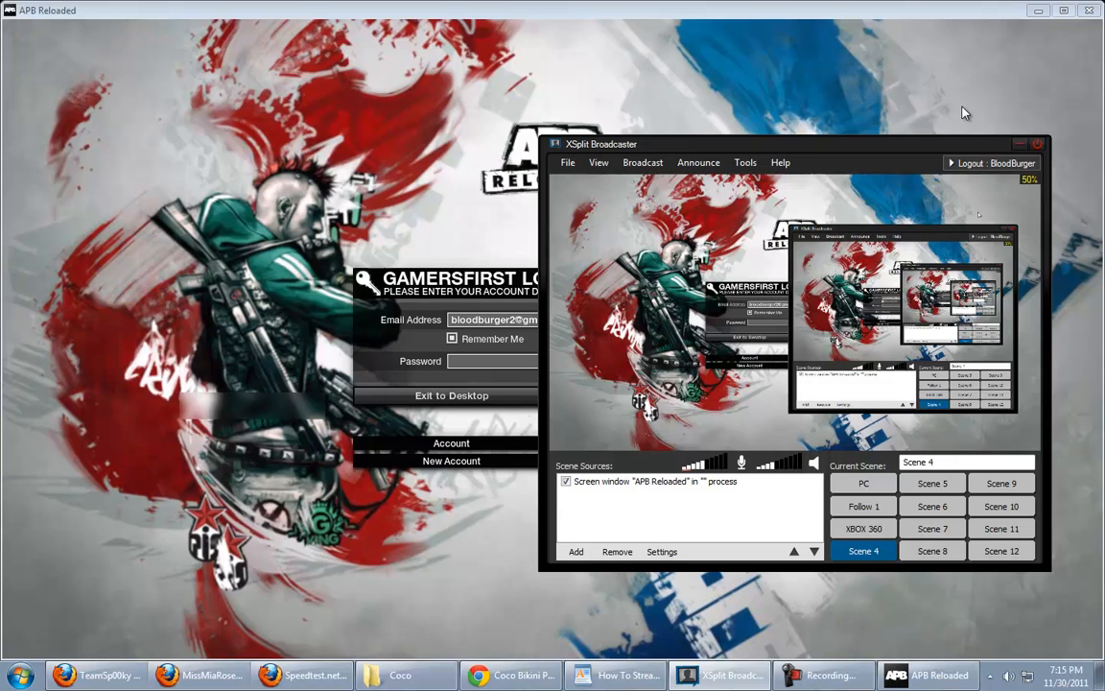
{"action": "mouse_move", "coordinate": [714, 479]}
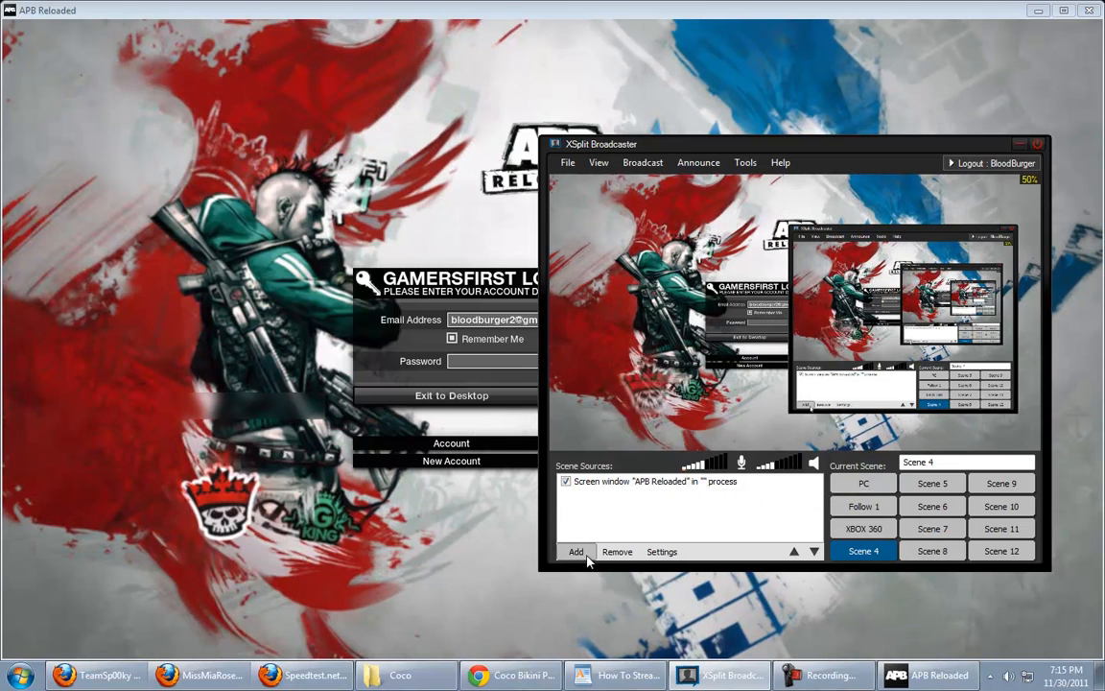
- Add Overlay 2.png as a media-file source above the APB capture in Scene 4
{"action": "left_click", "coordinate": [575, 552]}
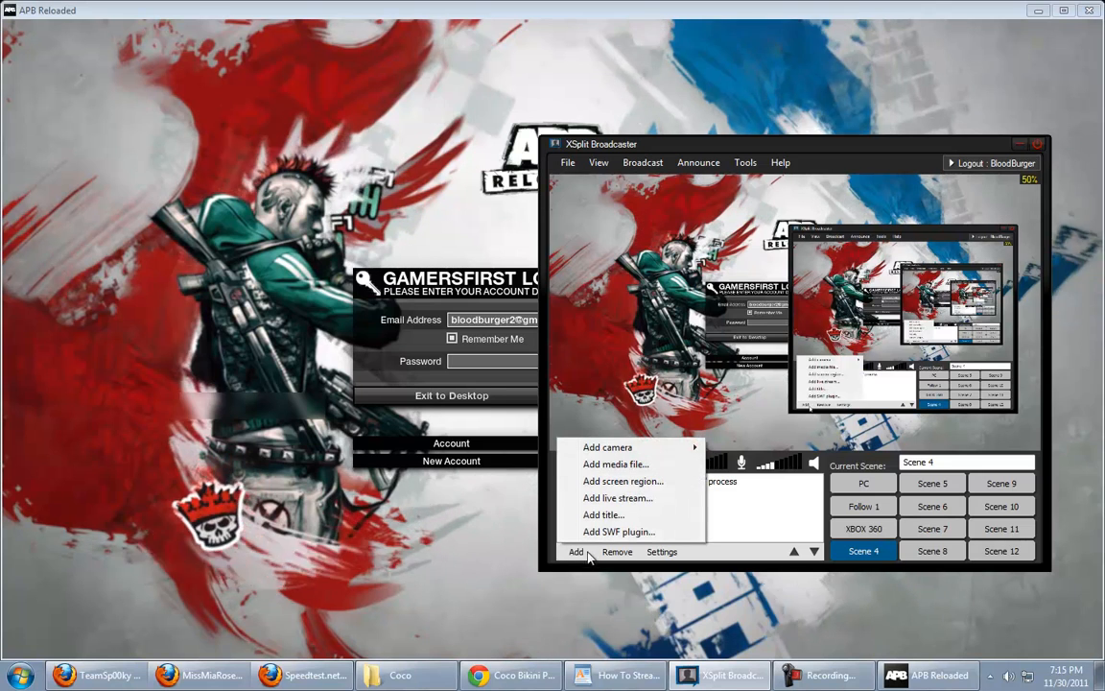
{"action": "left_click", "coordinate": [614, 463]}
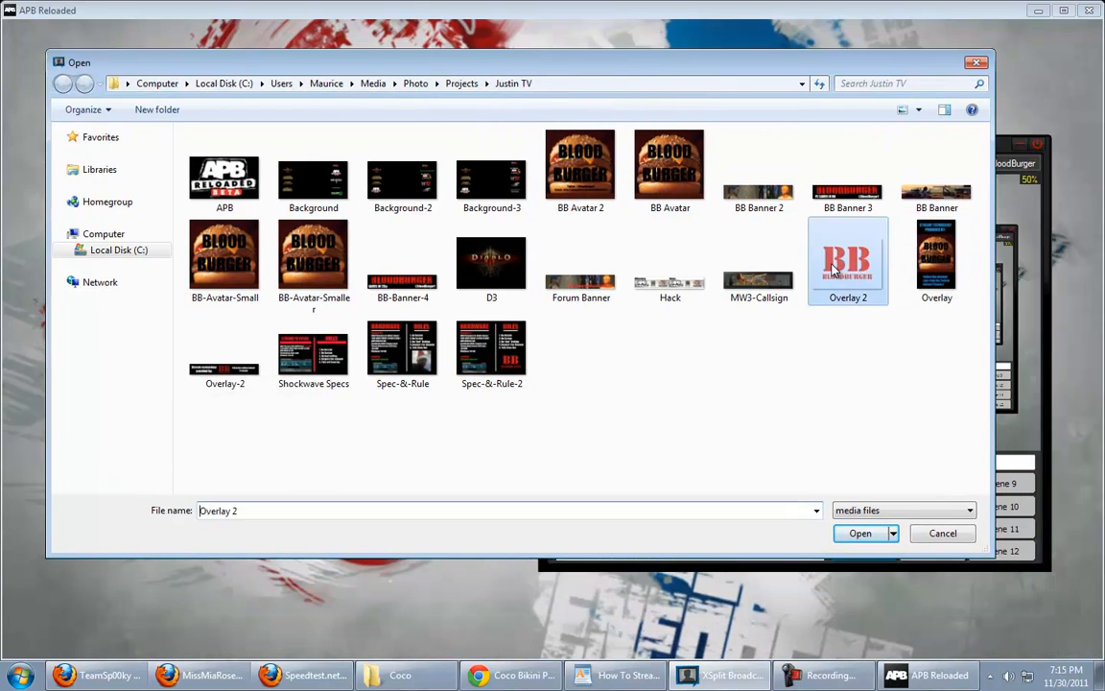
{"action": "left_click", "coordinate": [860, 534]}
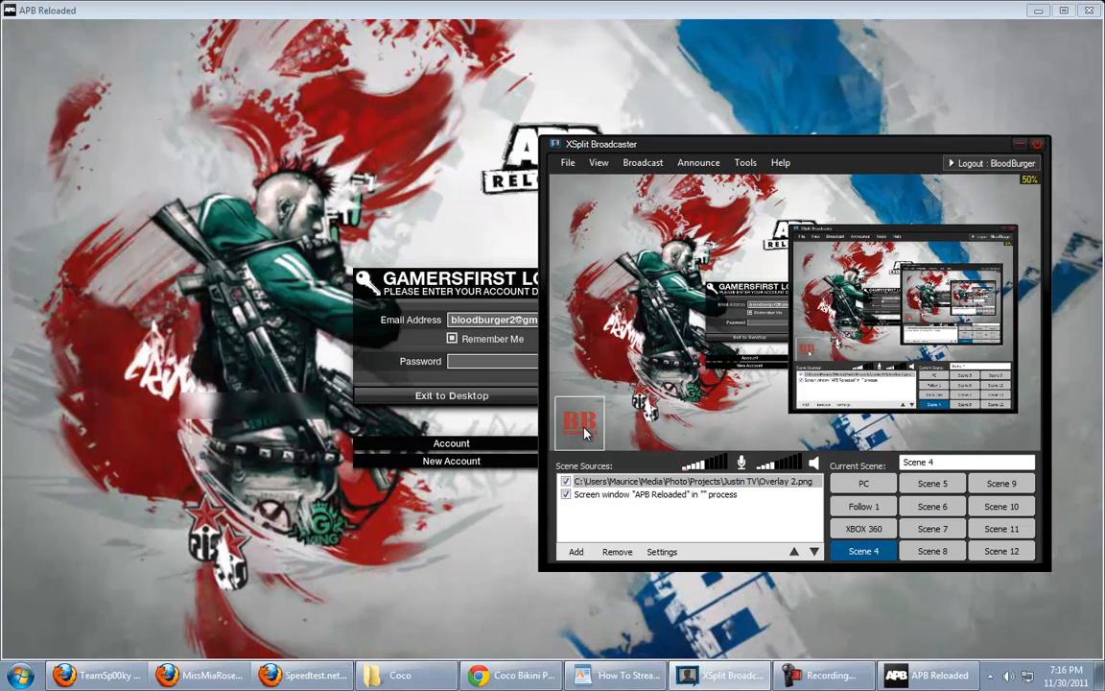
- Add the Microsoft LifeCam Cinema webcam as a camera source in Scene 4
{"action": "left_click", "coordinate": [576, 550]}
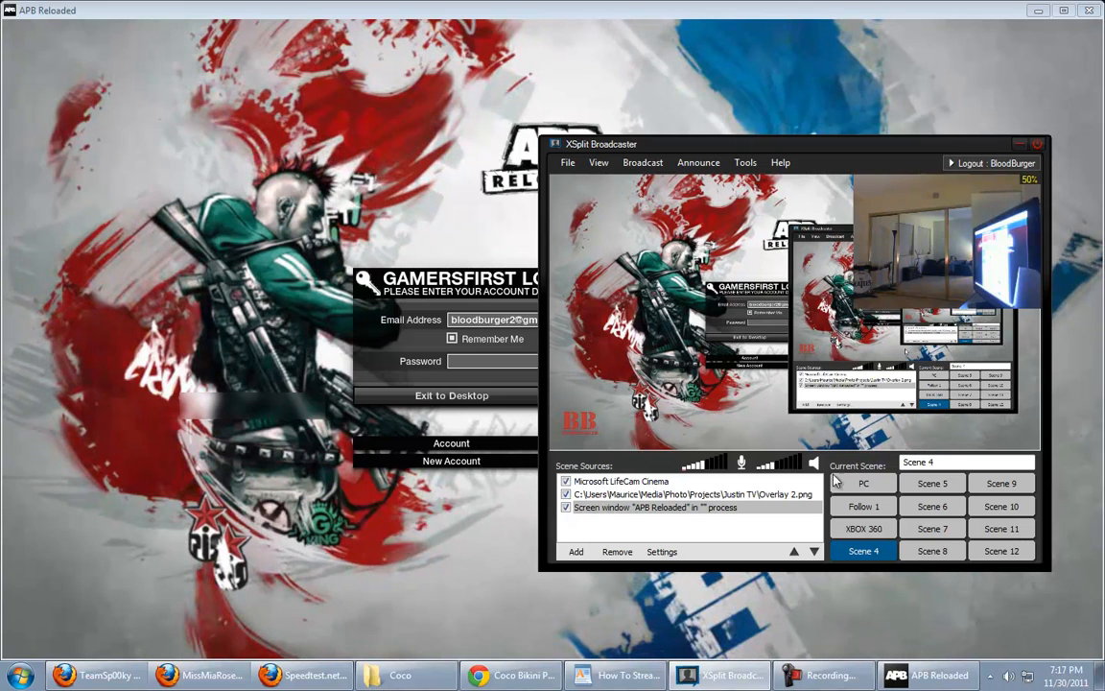
{"action": "left_click", "coordinate": [823, 676]}
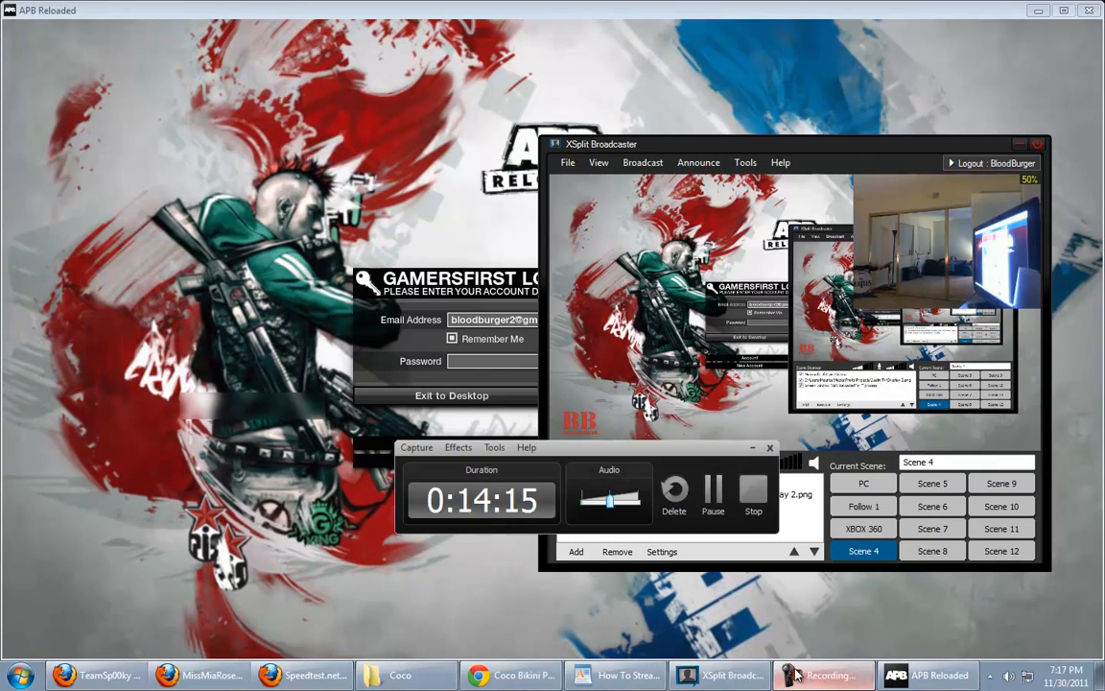